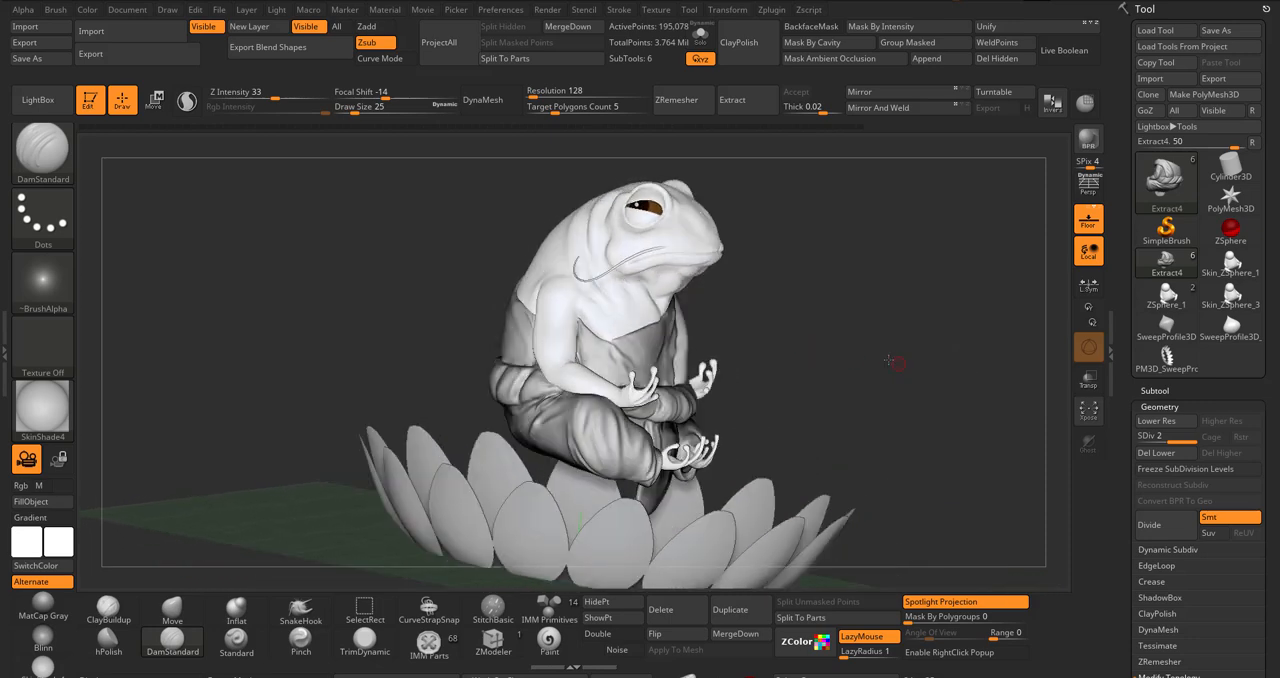
Orbit and reposition the frog-on-lotus so it faces front, framed in the canvas
left_click_drag(888, 361, 775, 364)
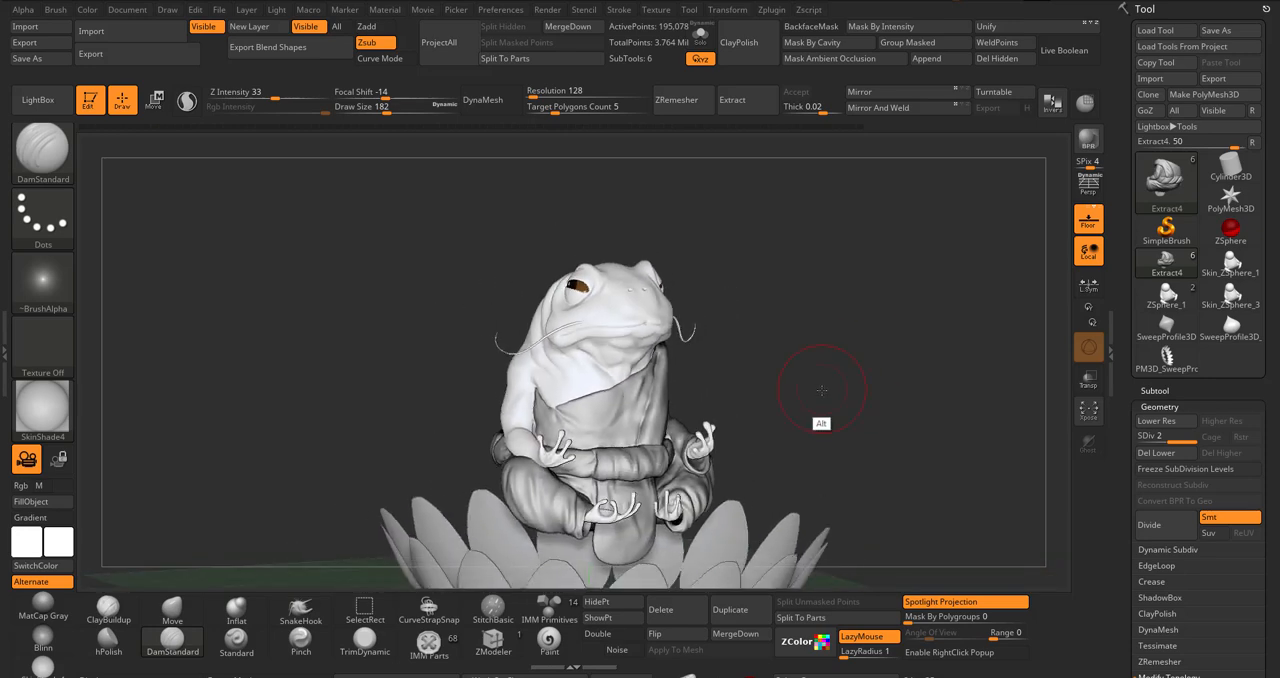
left_click_drag(821, 390, 848, 365)
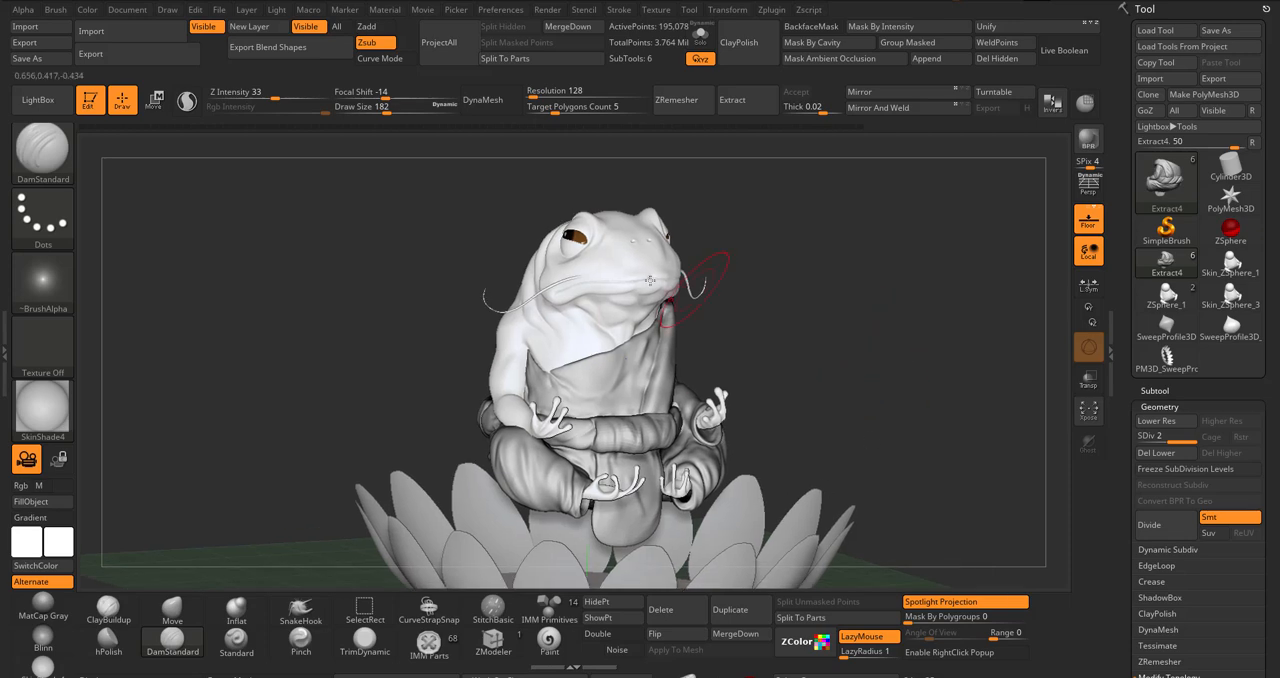
mouse_move(857, 375)
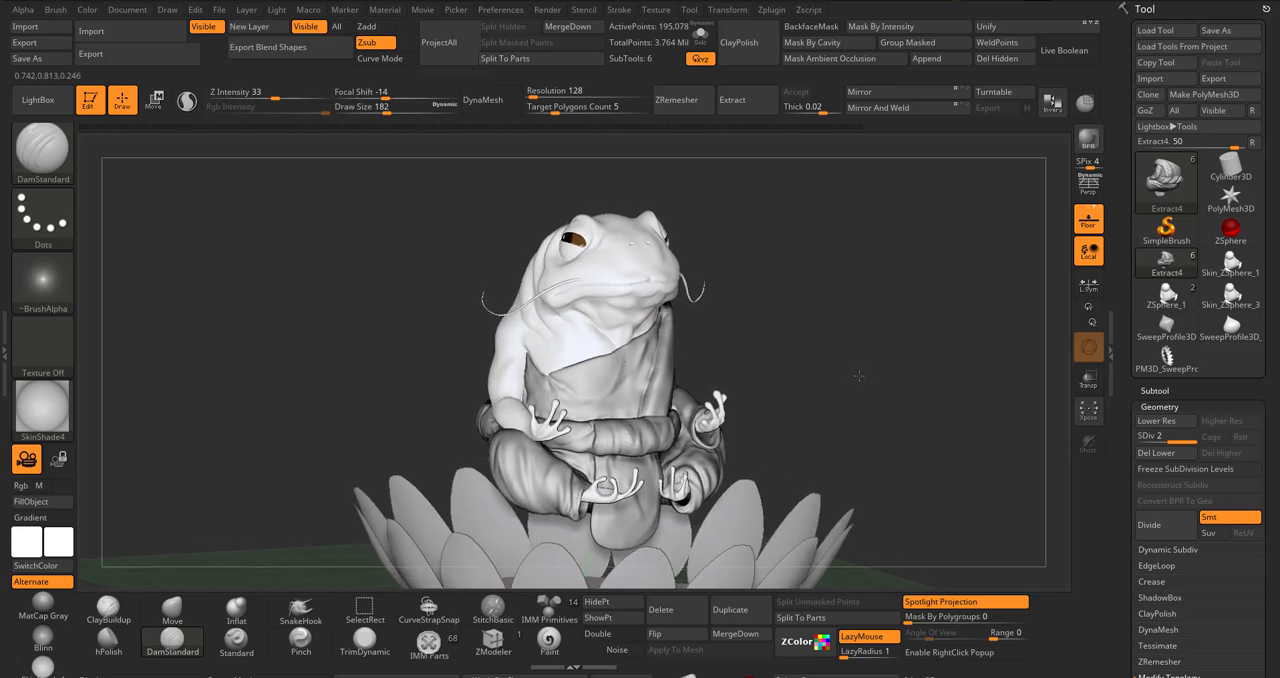
left_click_drag(855, 377, 855, 377)
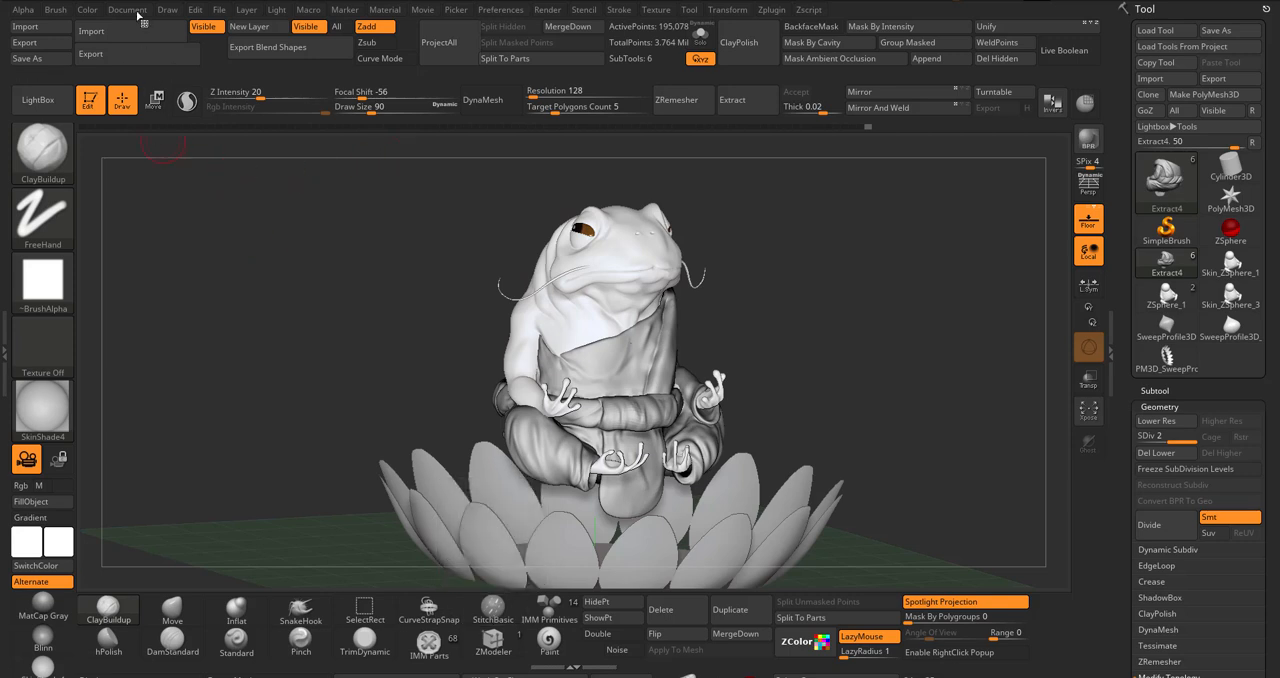
Resize the document to 1024 by 1024 and confirm the irreversible resize
left_click(127, 9)
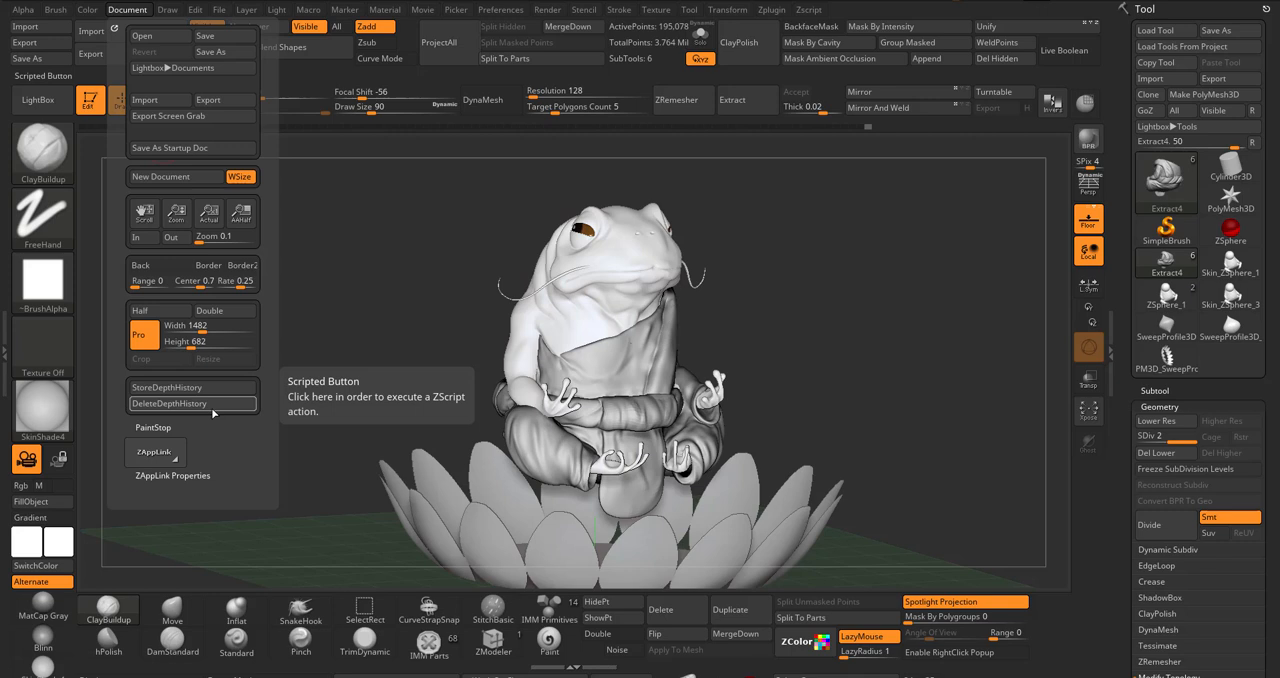
mouse_move(210, 342)
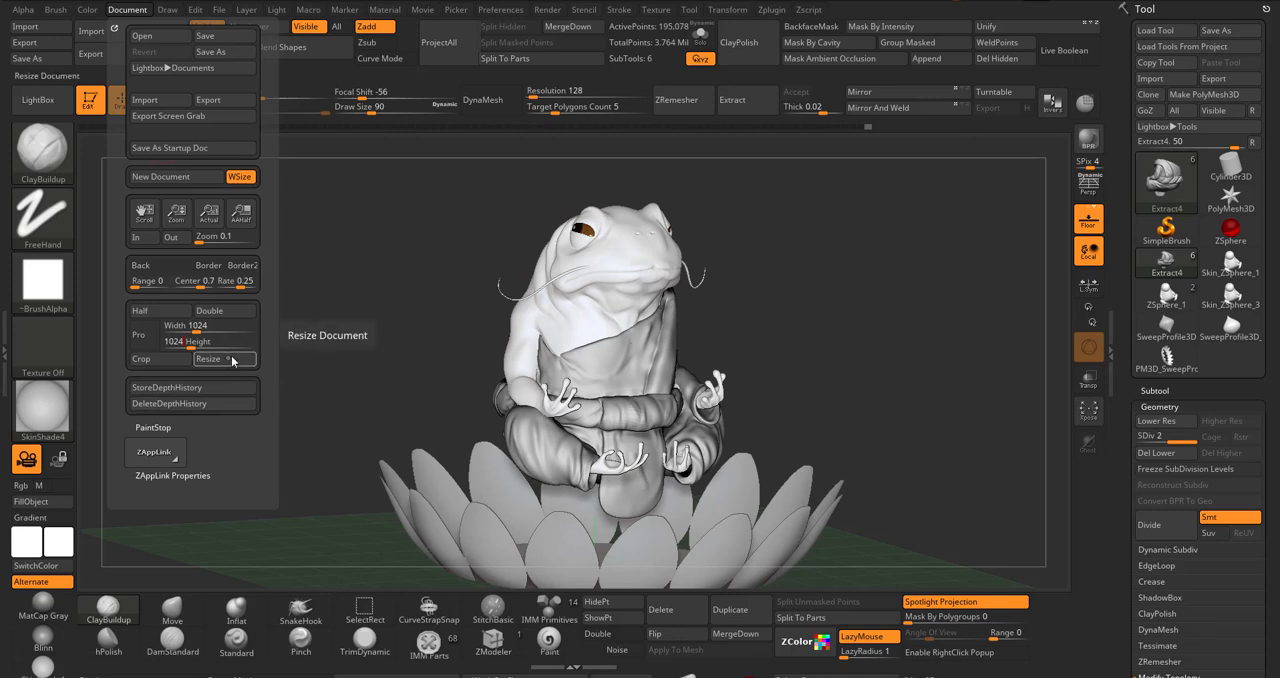
left_click(208, 358)
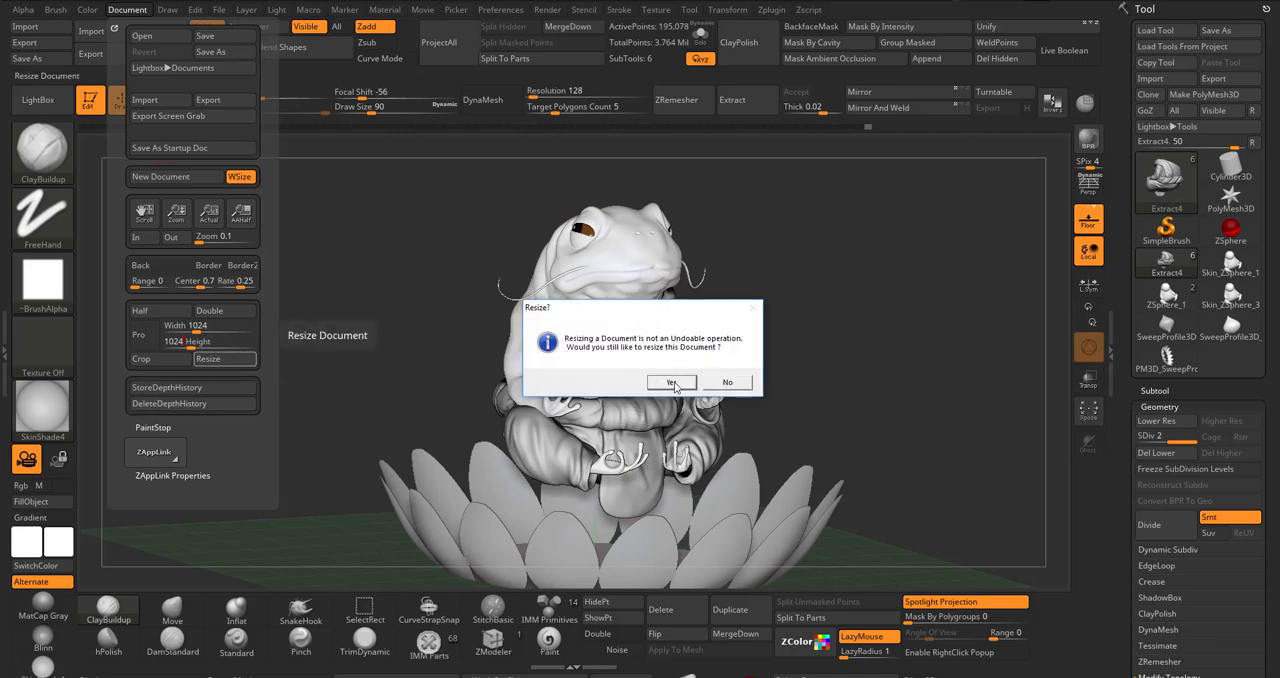
left_click(670, 382)
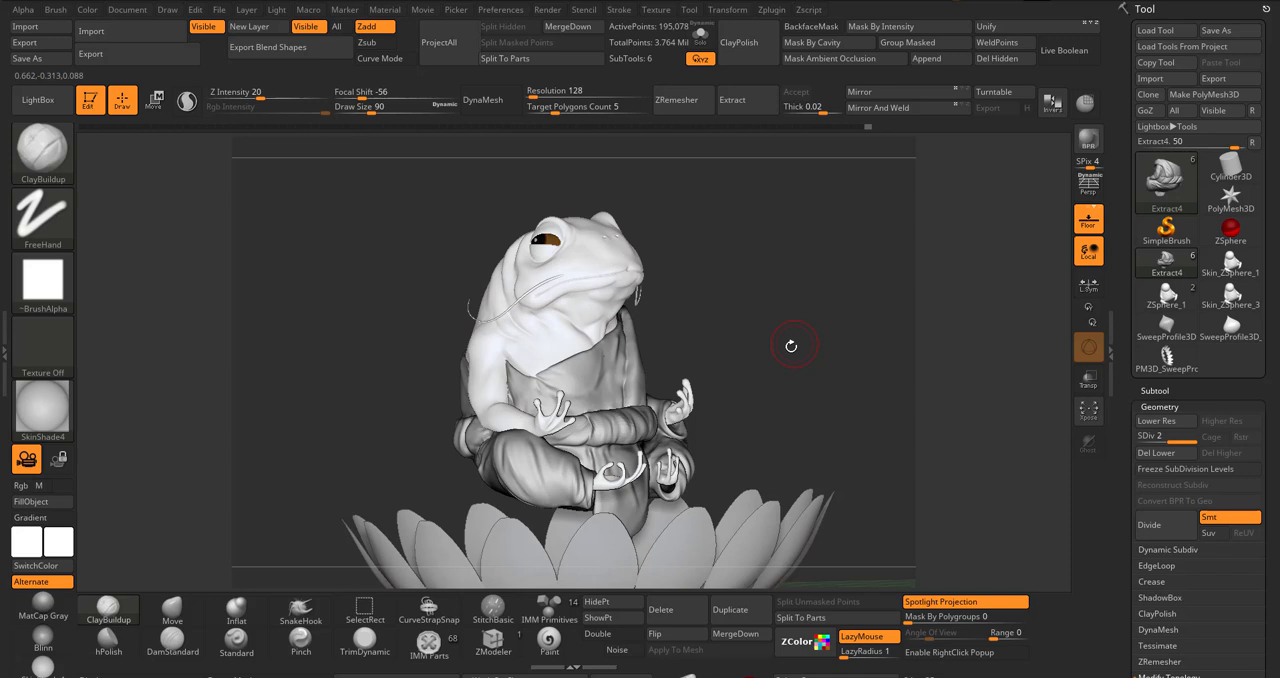
Reframe the frog to fill the square canvas and bring up the Render menu
left_click_drag(790, 345, 765, 400)
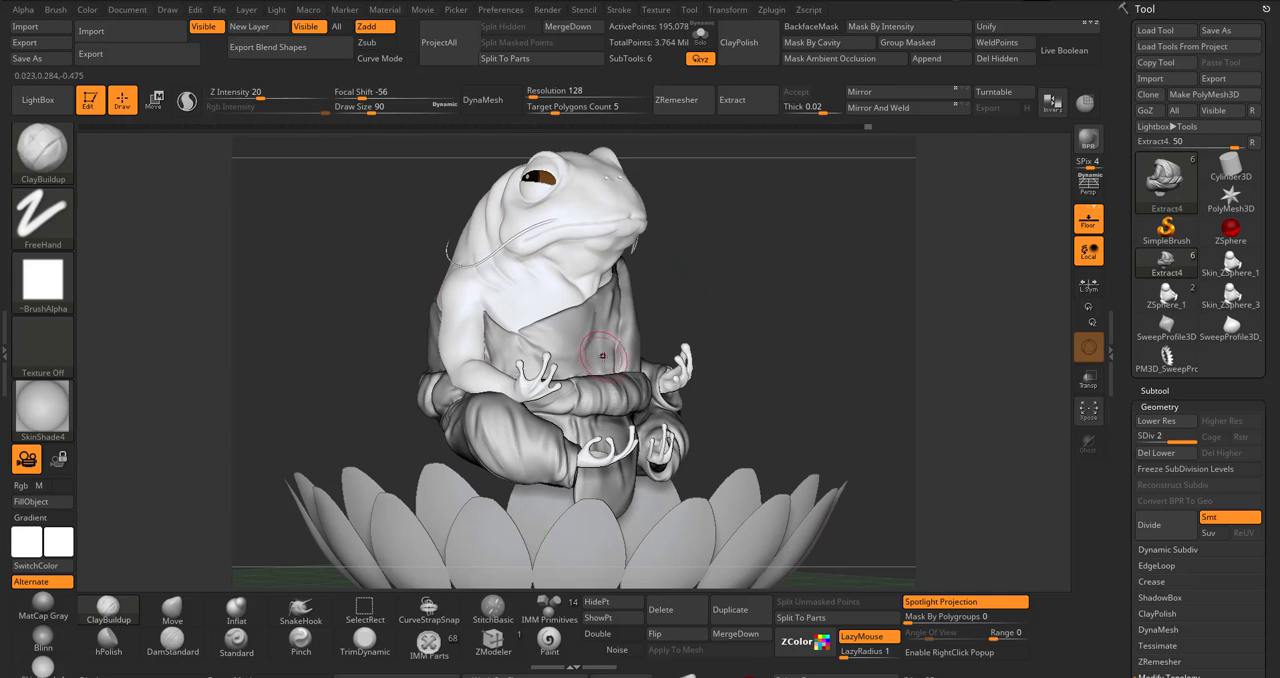
left_click(547, 9)
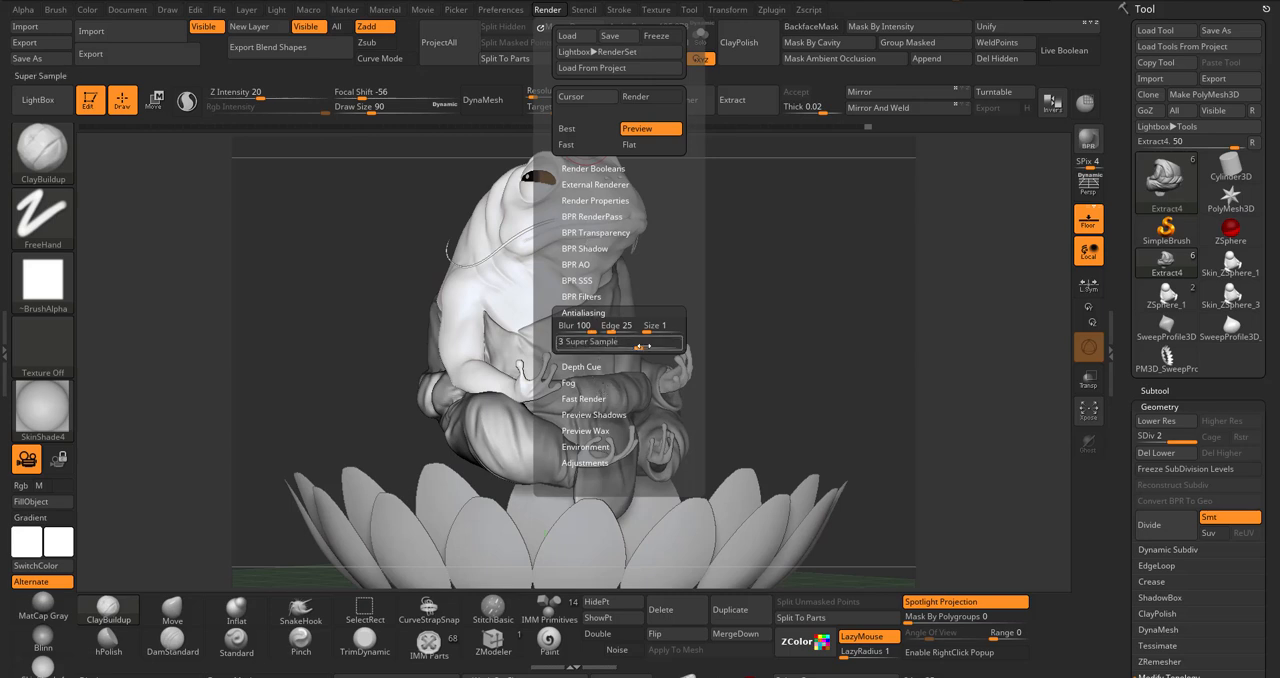
Set antialiasing Super Sample to 4 and close the Render menu after checking it
left_click_drag(615, 342, 655, 342)
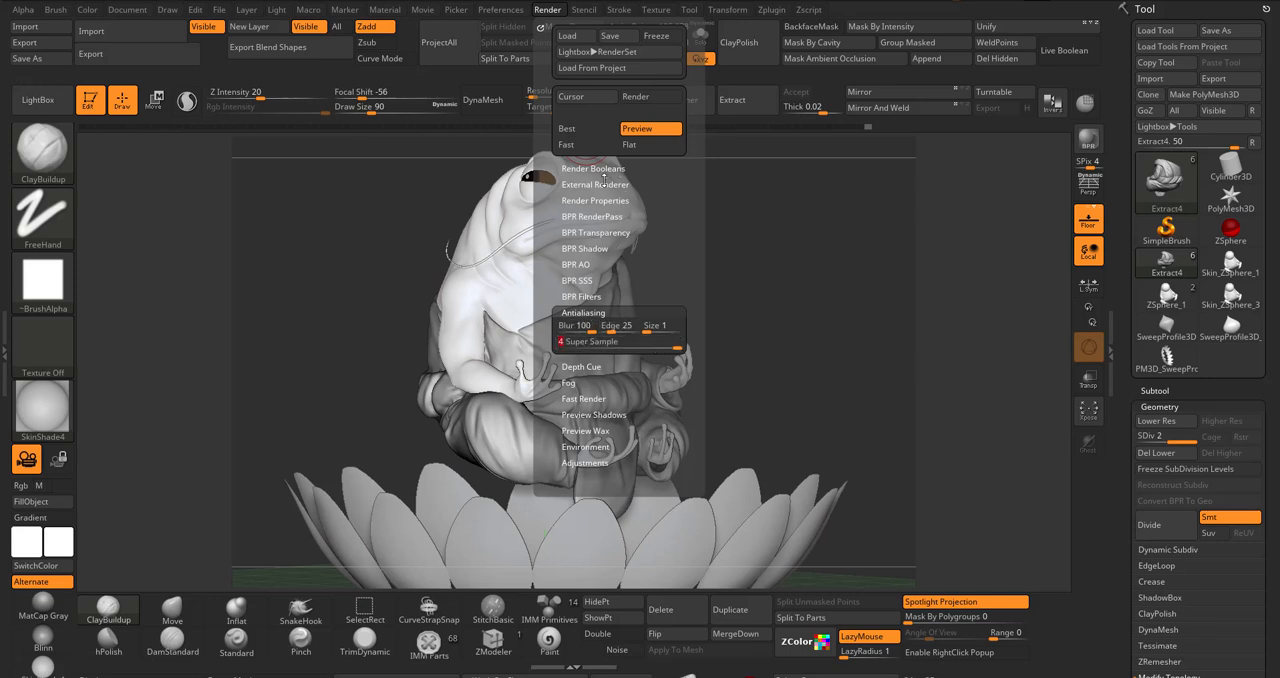
left_click(547, 9)
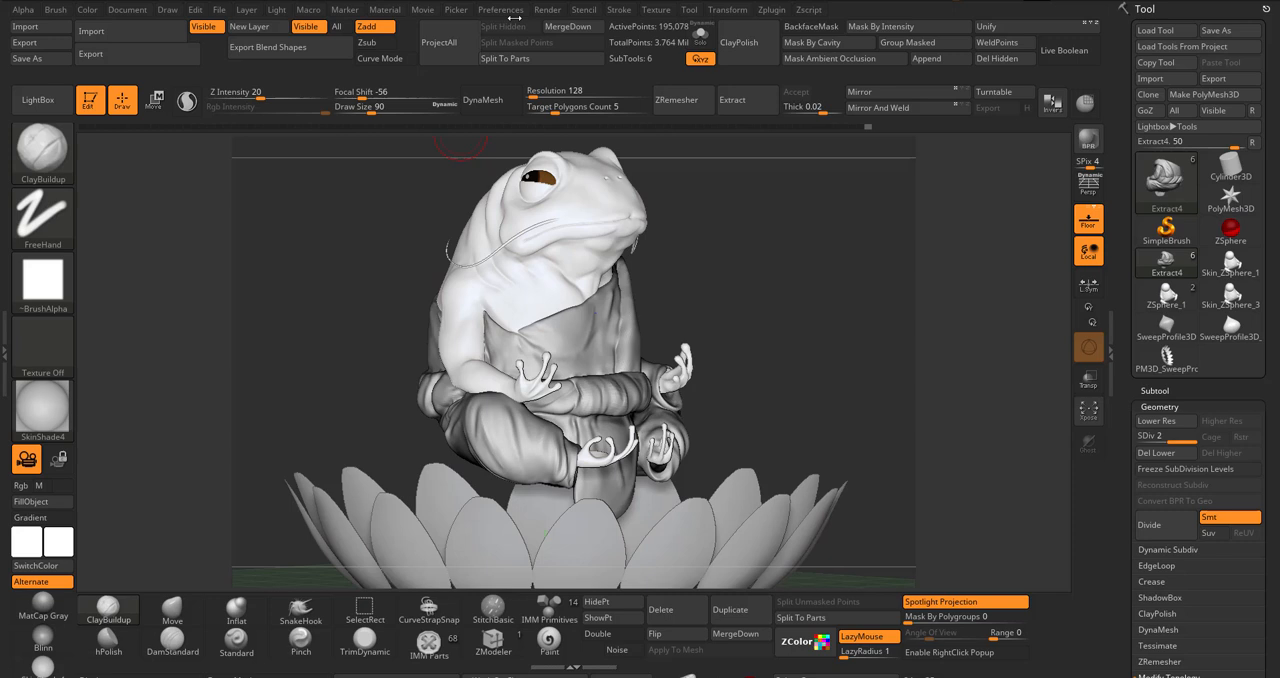
left_click(547, 9)
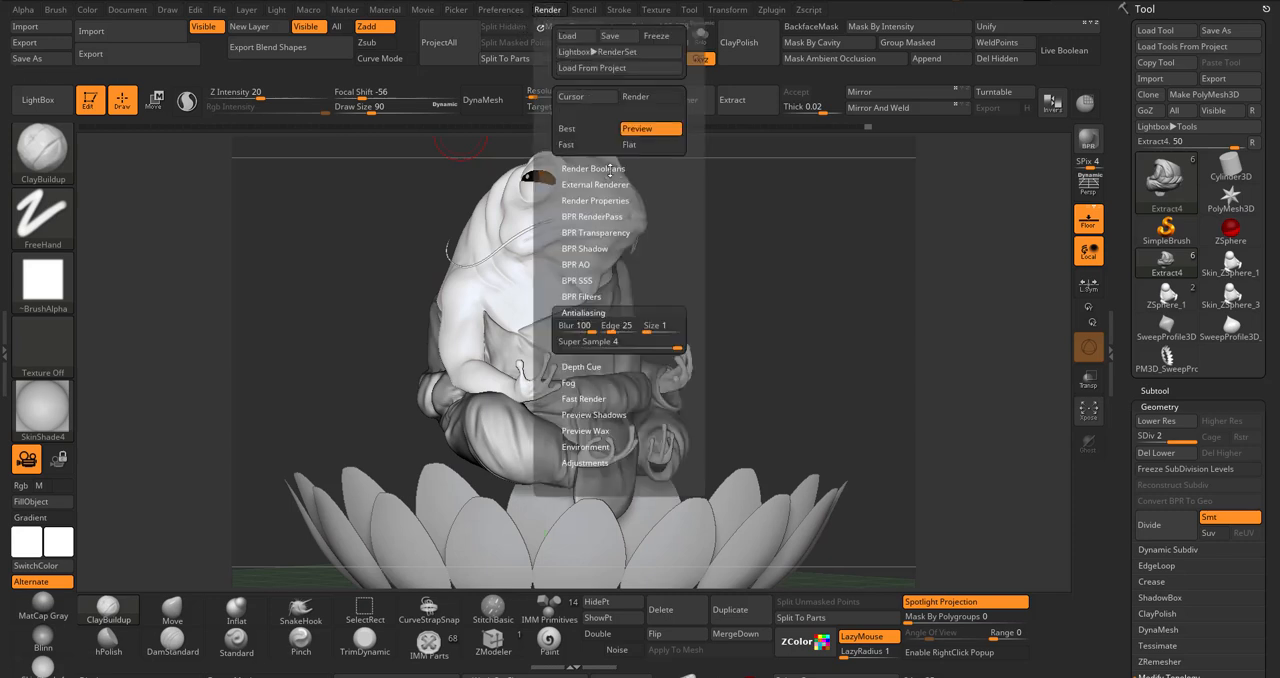
left_click(547, 9)
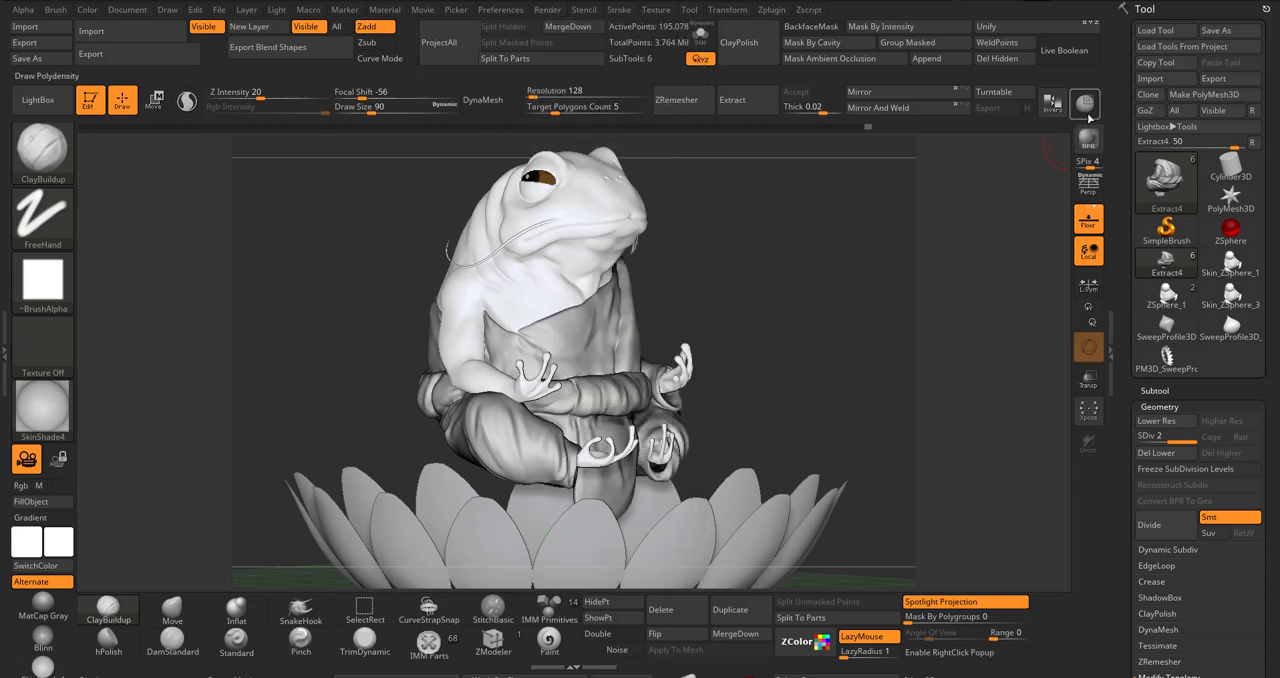
Start a BPR best-preview render of the frog with shadows
left_click(1088, 138)
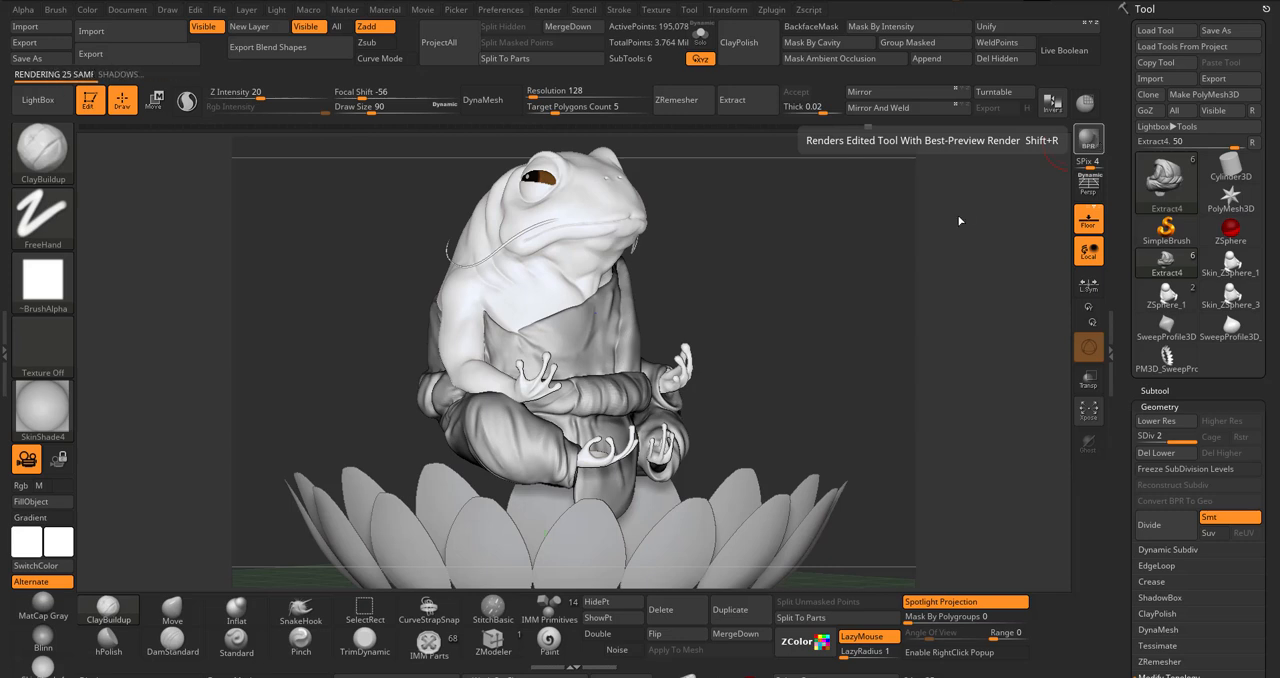
mouse_move(903, 417)
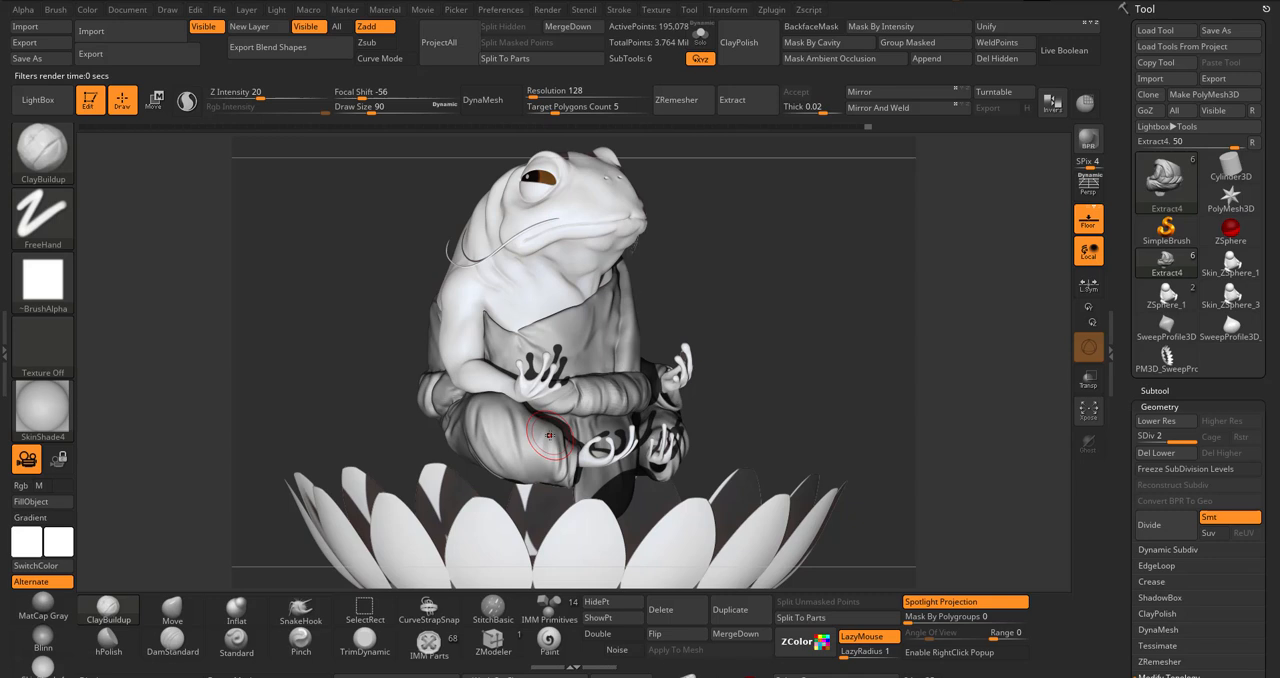
mouse_move(520, 524)
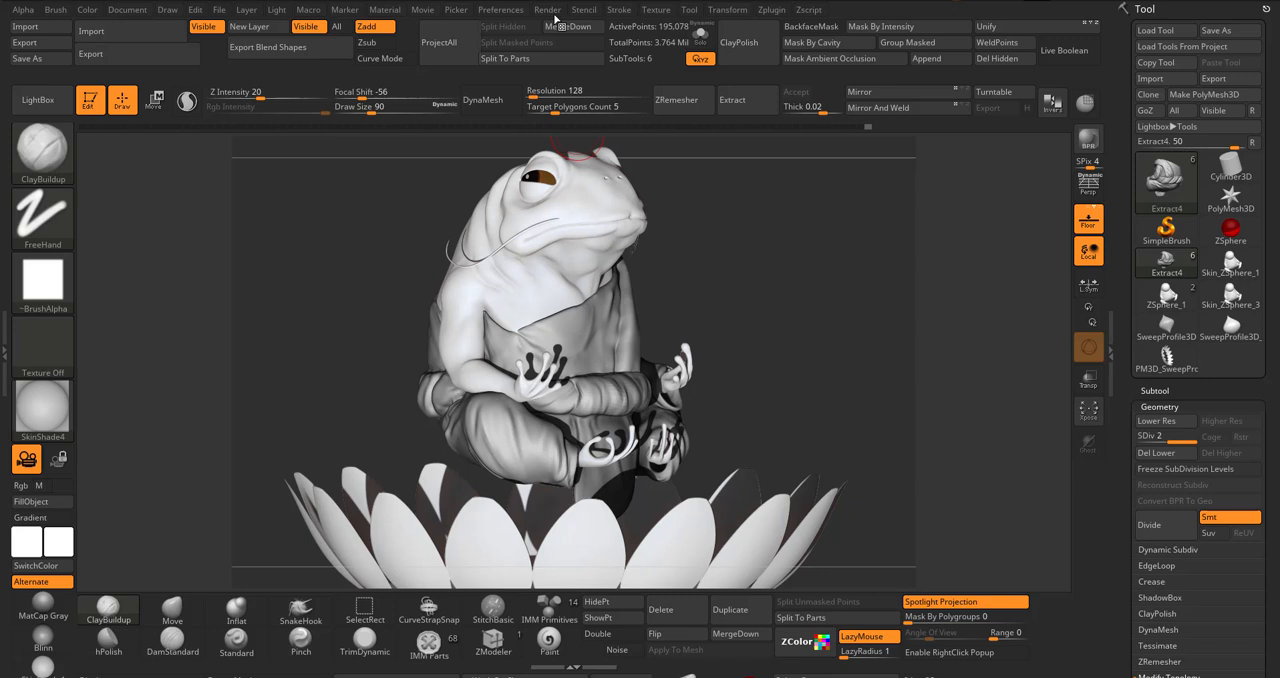
Export the BPR Composite pass as a PNG named 'fro…' into the Froggy folder
left_click(547, 9)
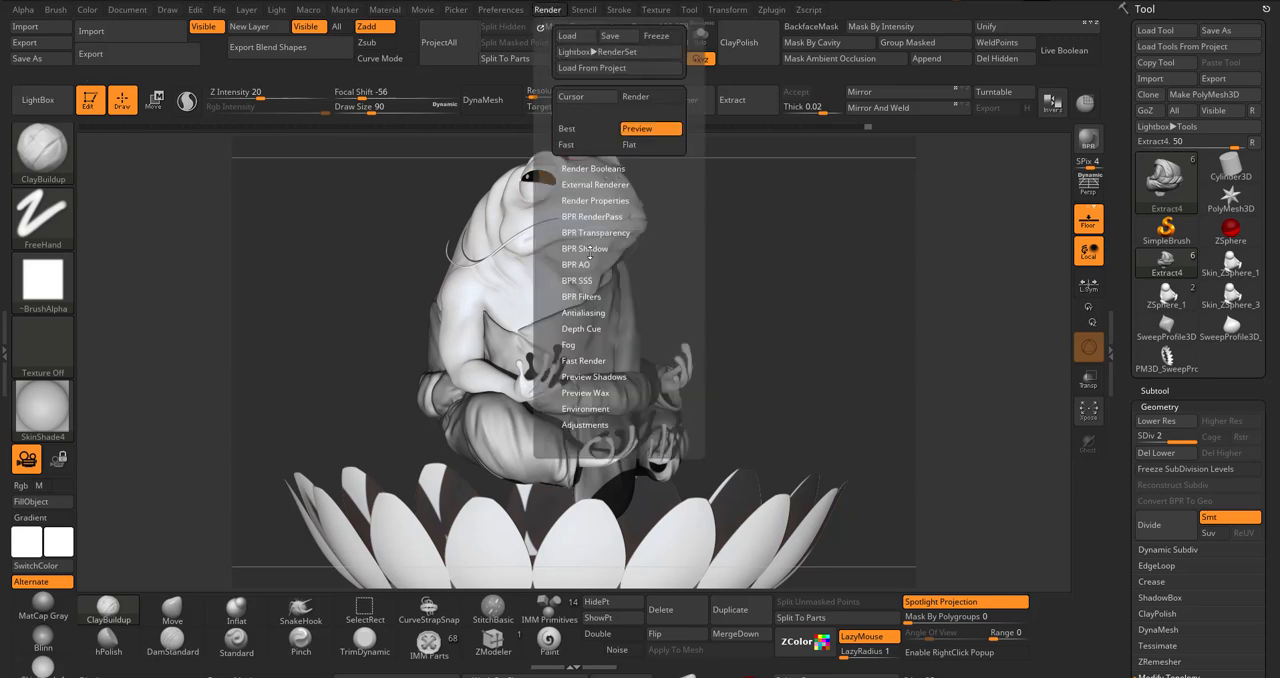
mouse_move(647, 200)
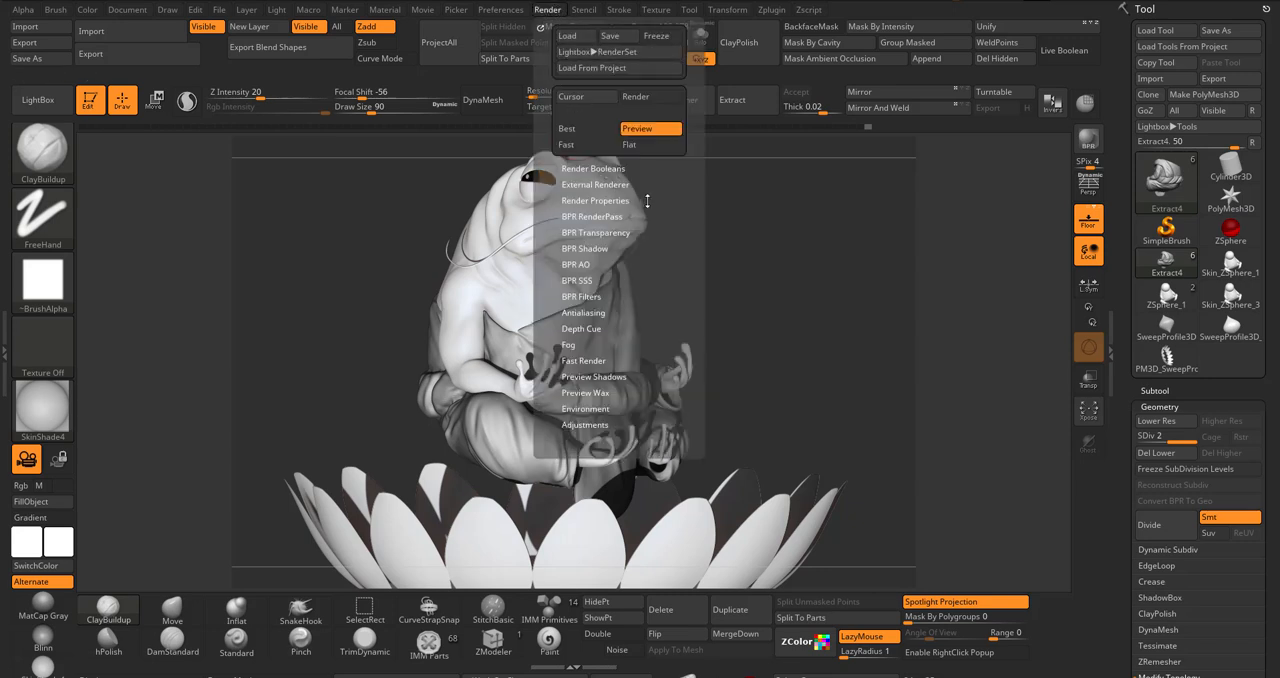
left_click(592, 217)
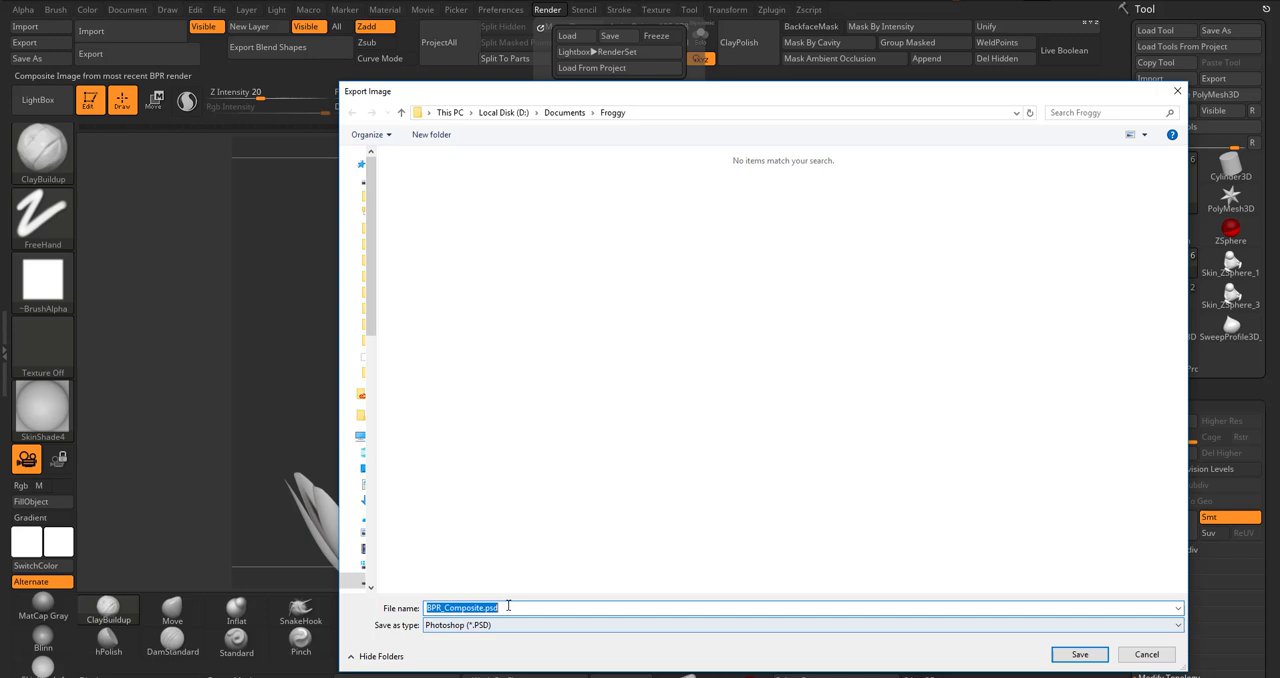
mouse_move(520, 625)
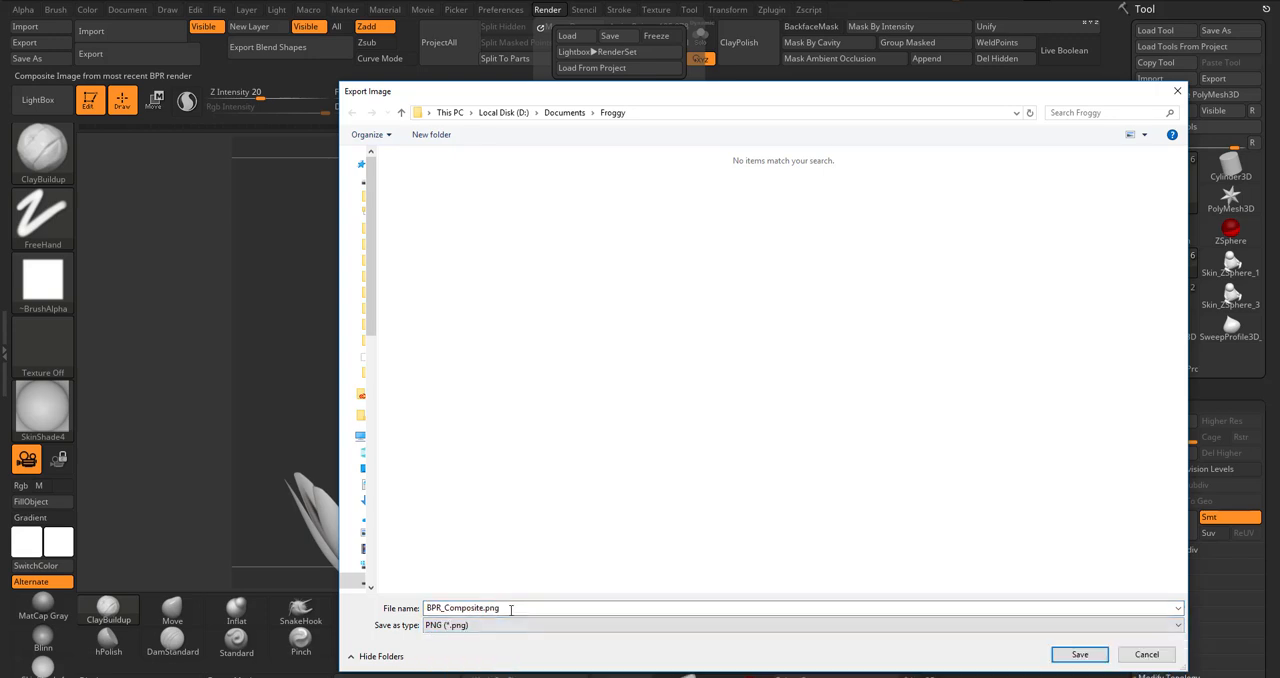
type("fro")
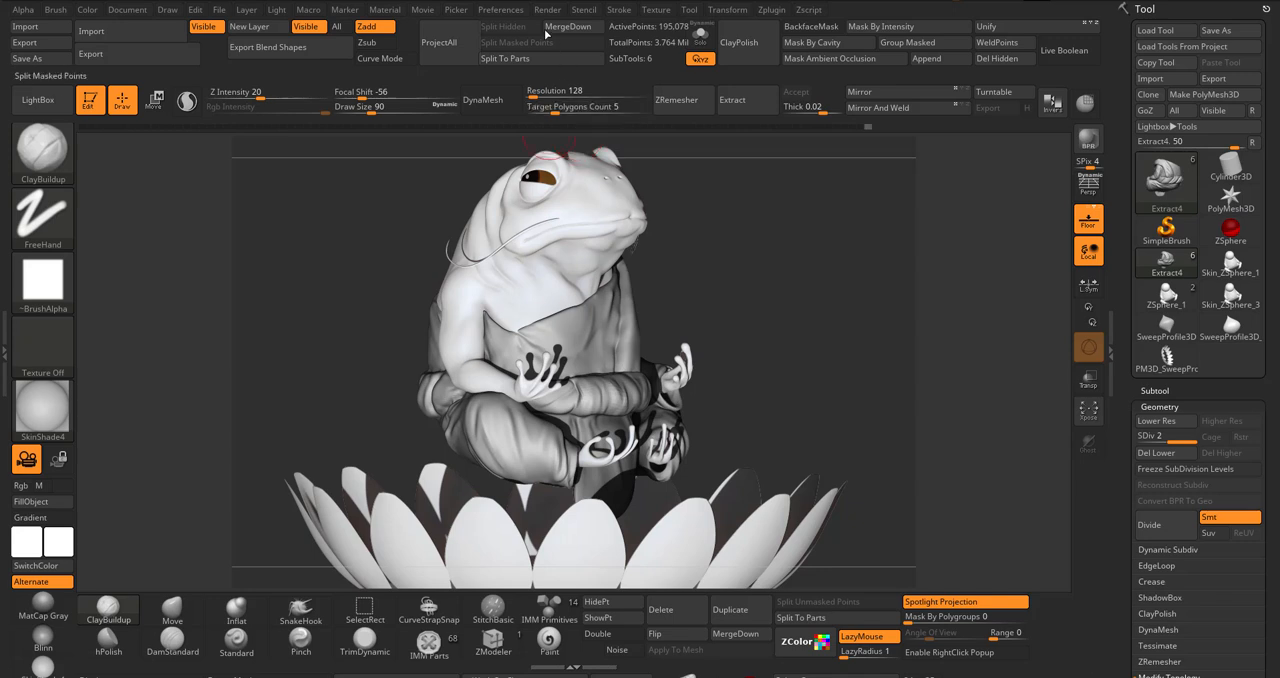
mouse_move(586, 107)
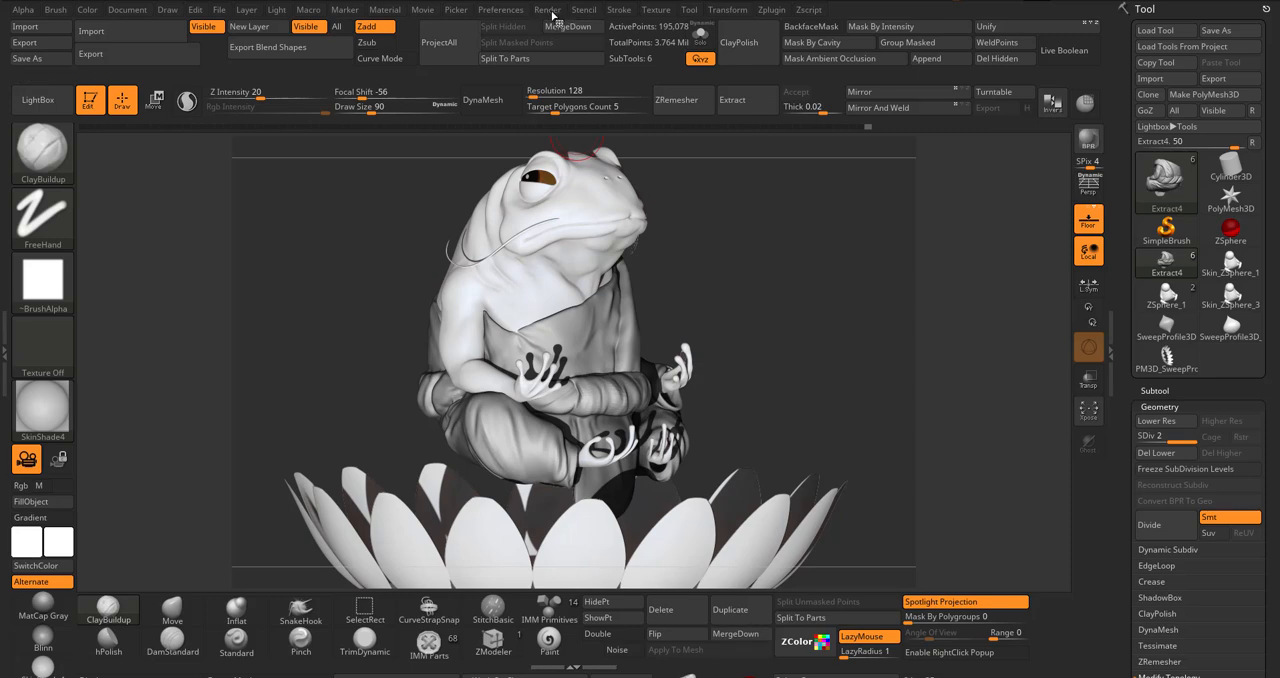
Set up the depth pass export as froggy_depth in BMP format in the Froggy folder
left_click(547, 9)
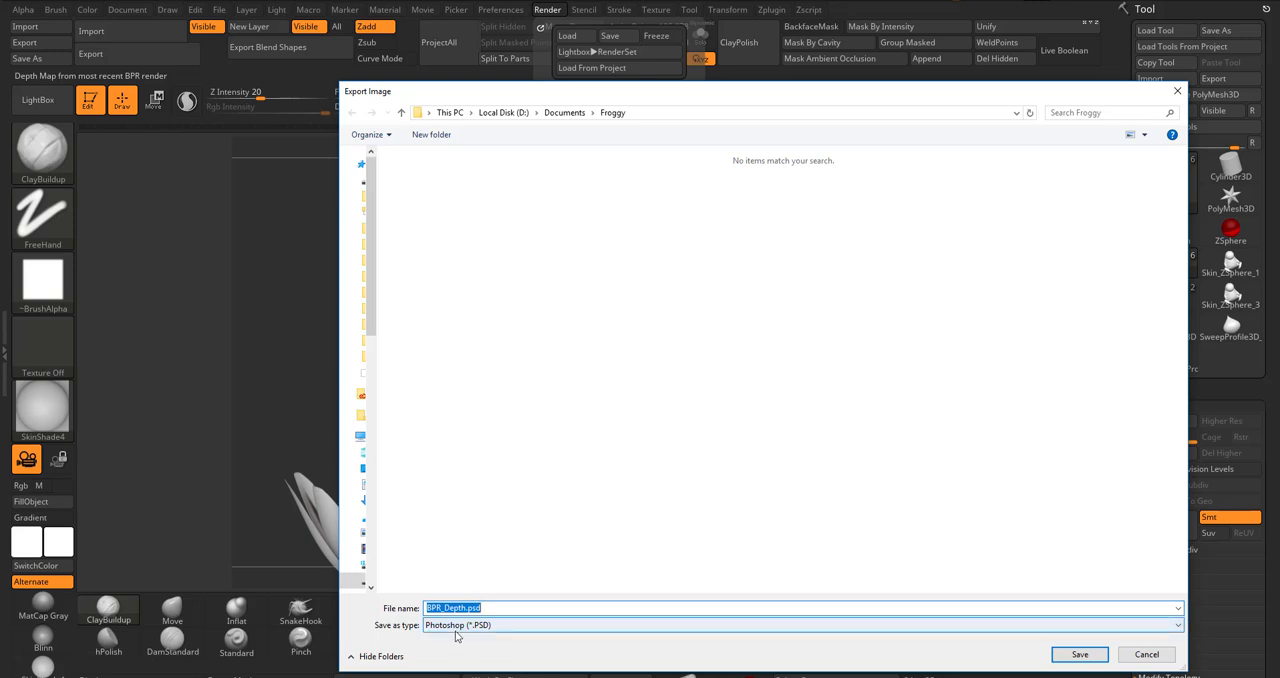
type("froggy")
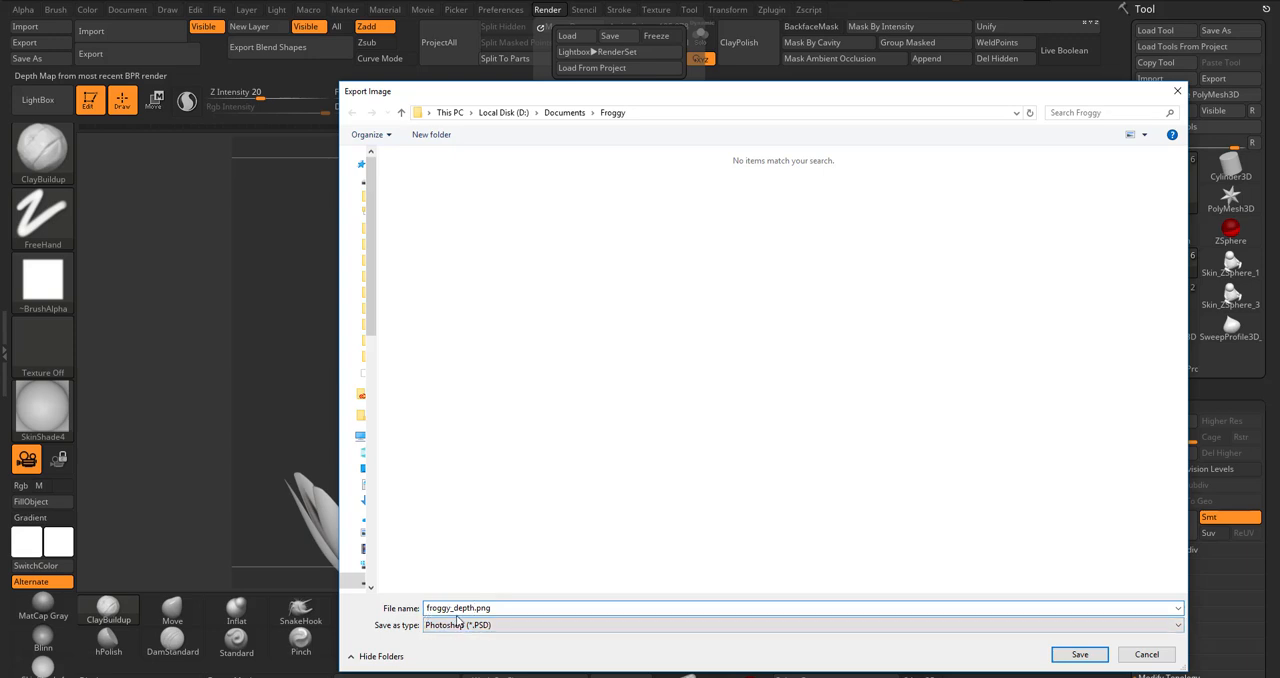
left_click(465, 608)
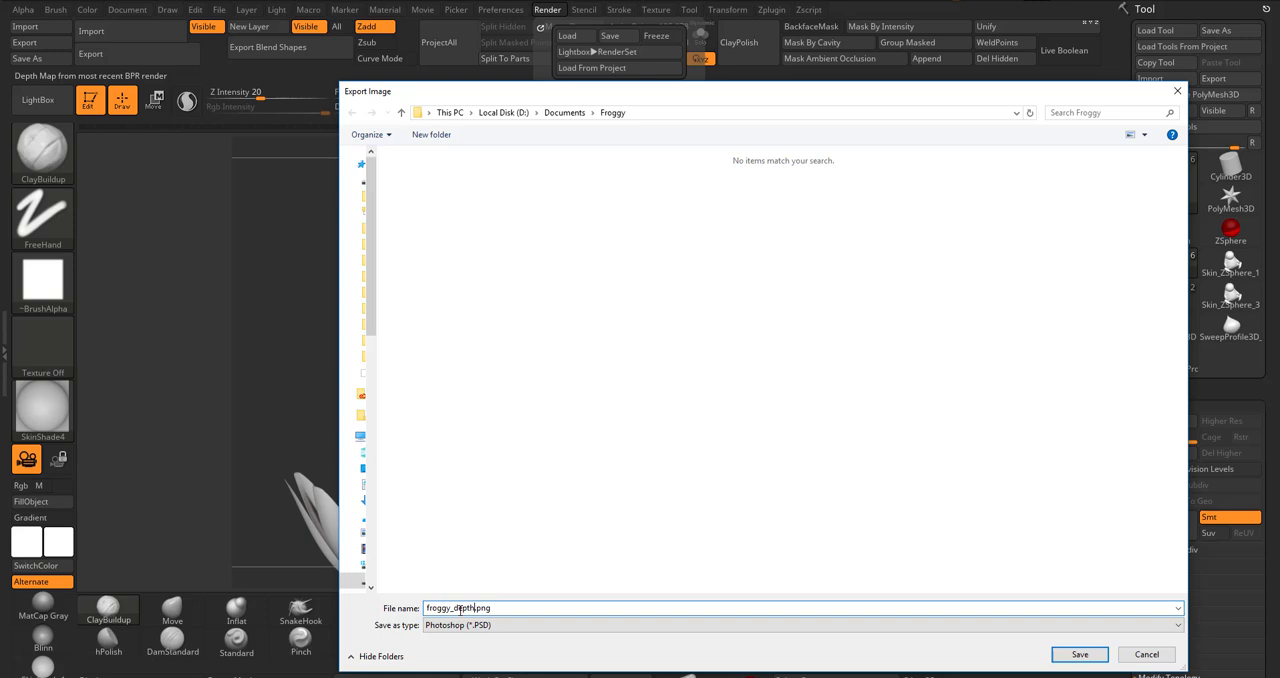
left_click(800, 624)
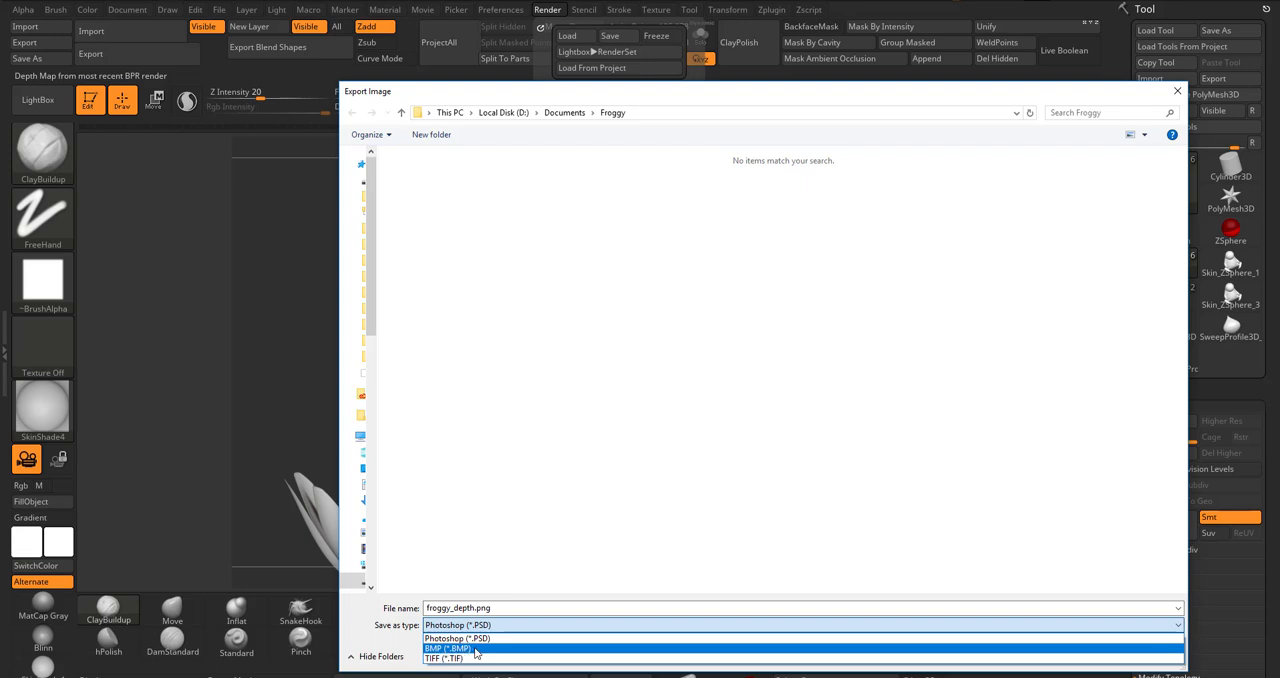
left_click(447, 648)
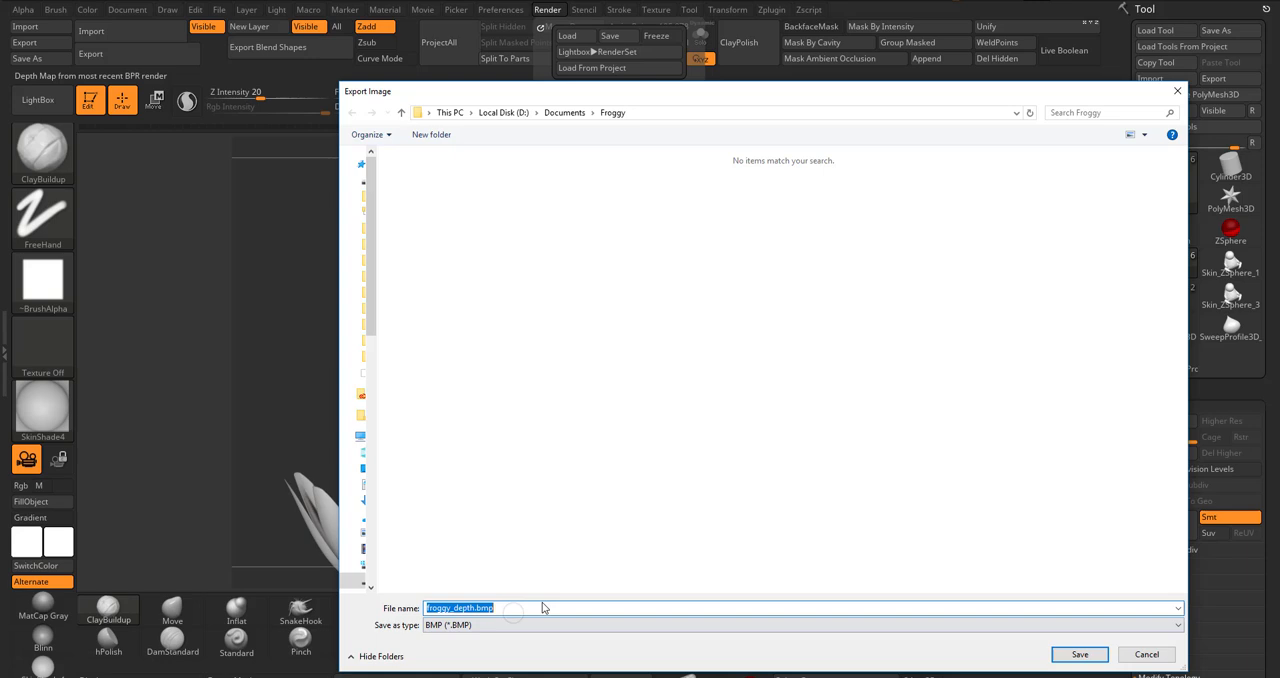
mouse_move(917, 257)
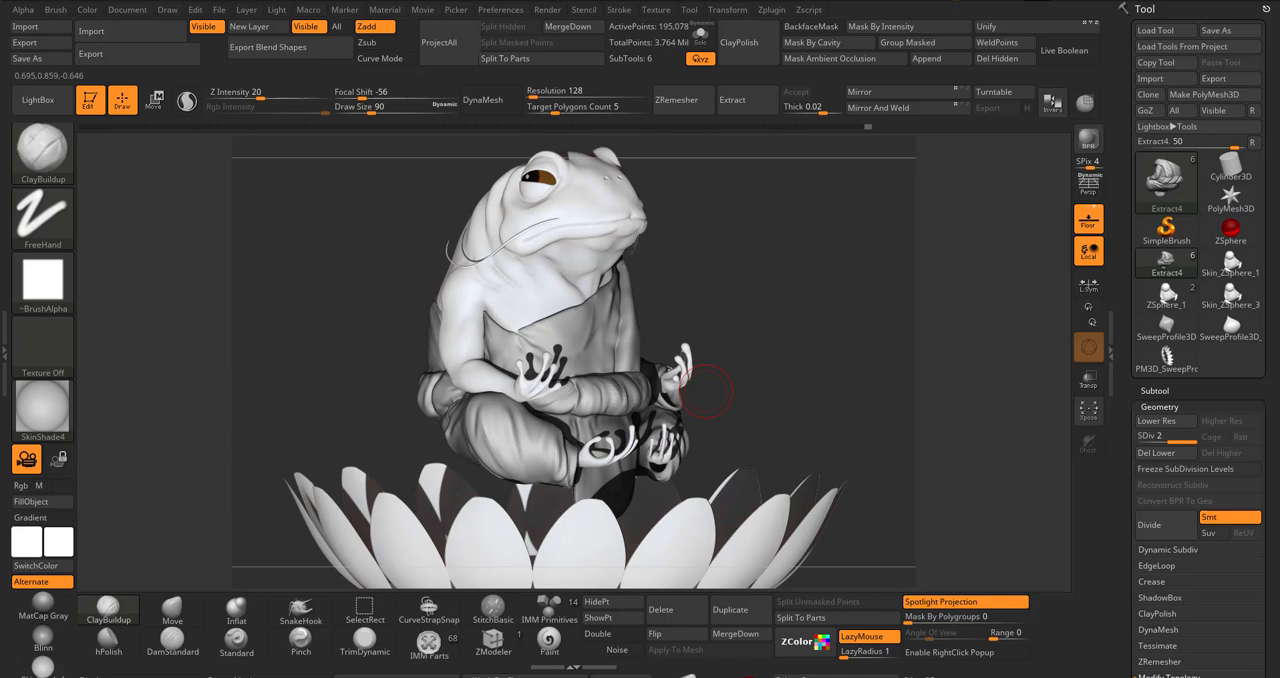
mouse_move(1230, 262)
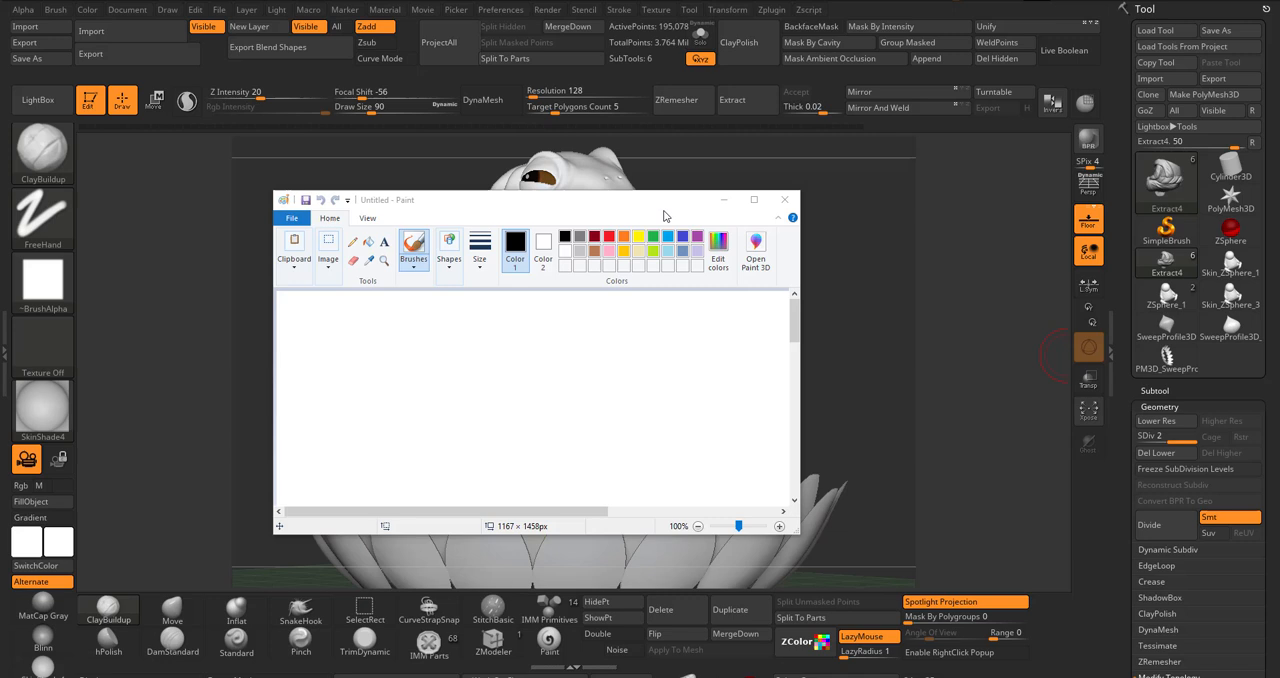
Maximize Paint and open froggy_depth.BMP from the Froggy folder
left_click(753, 199)
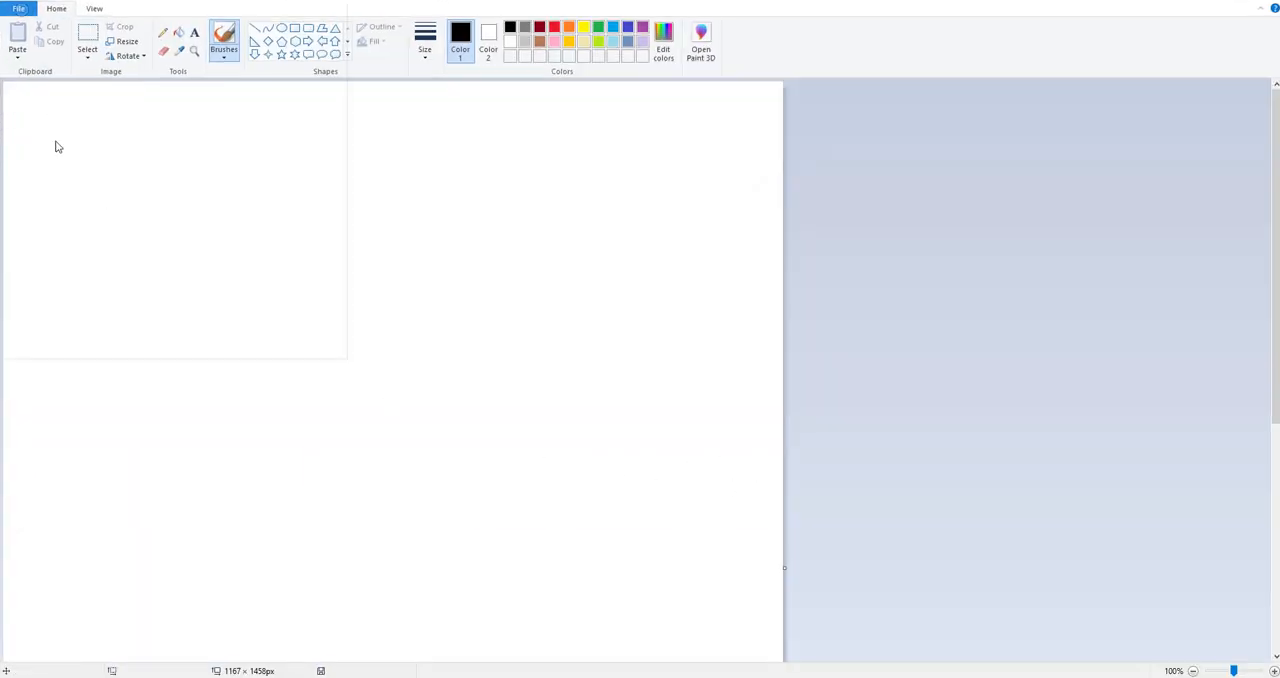
left_click(18, 8)
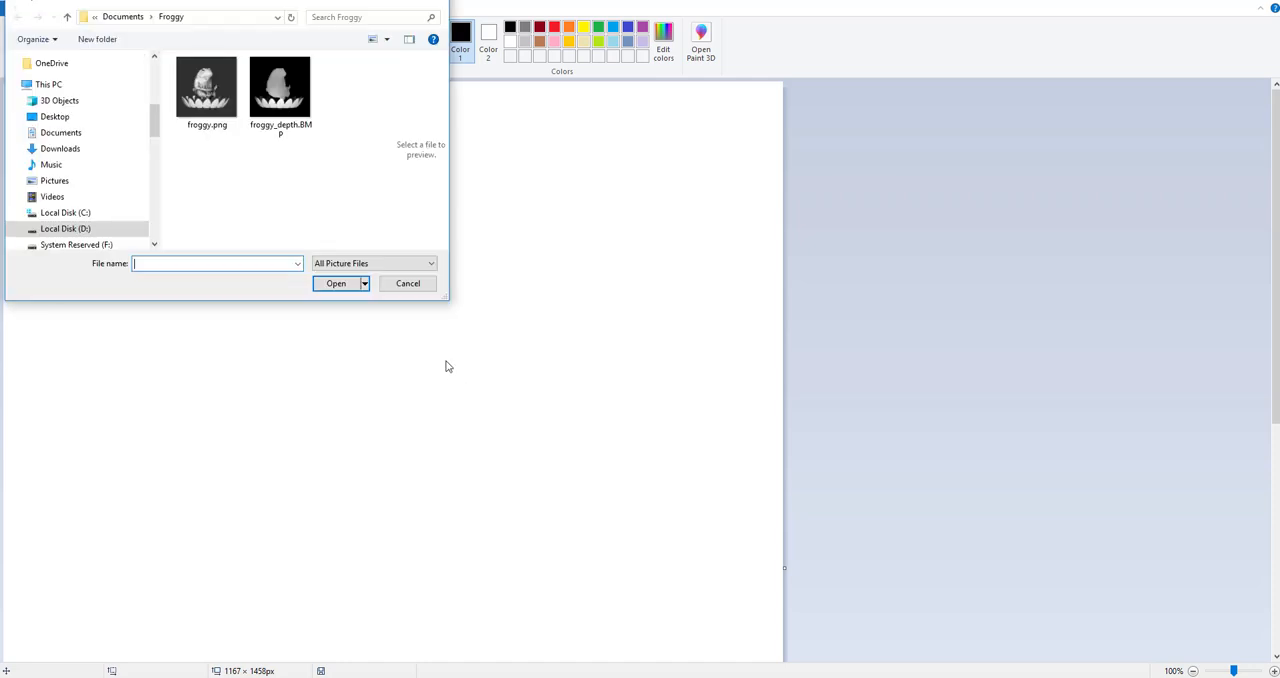
left_click(280, 88)
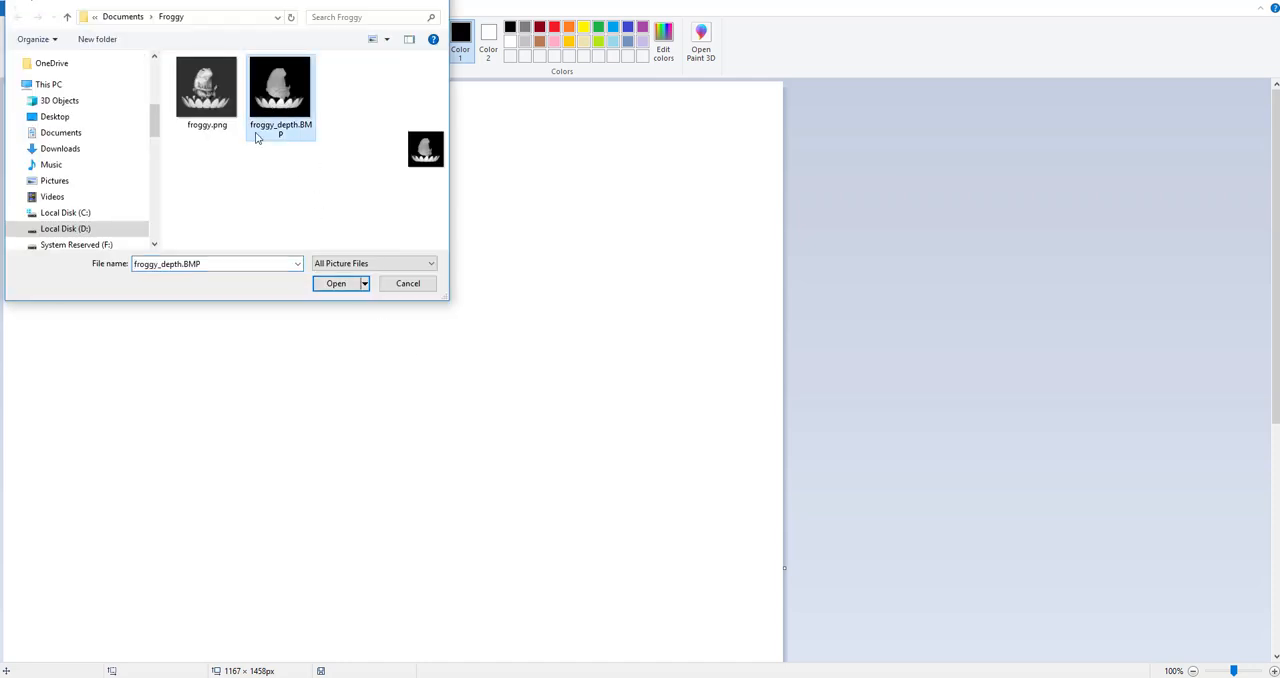
left_click(336, 283)
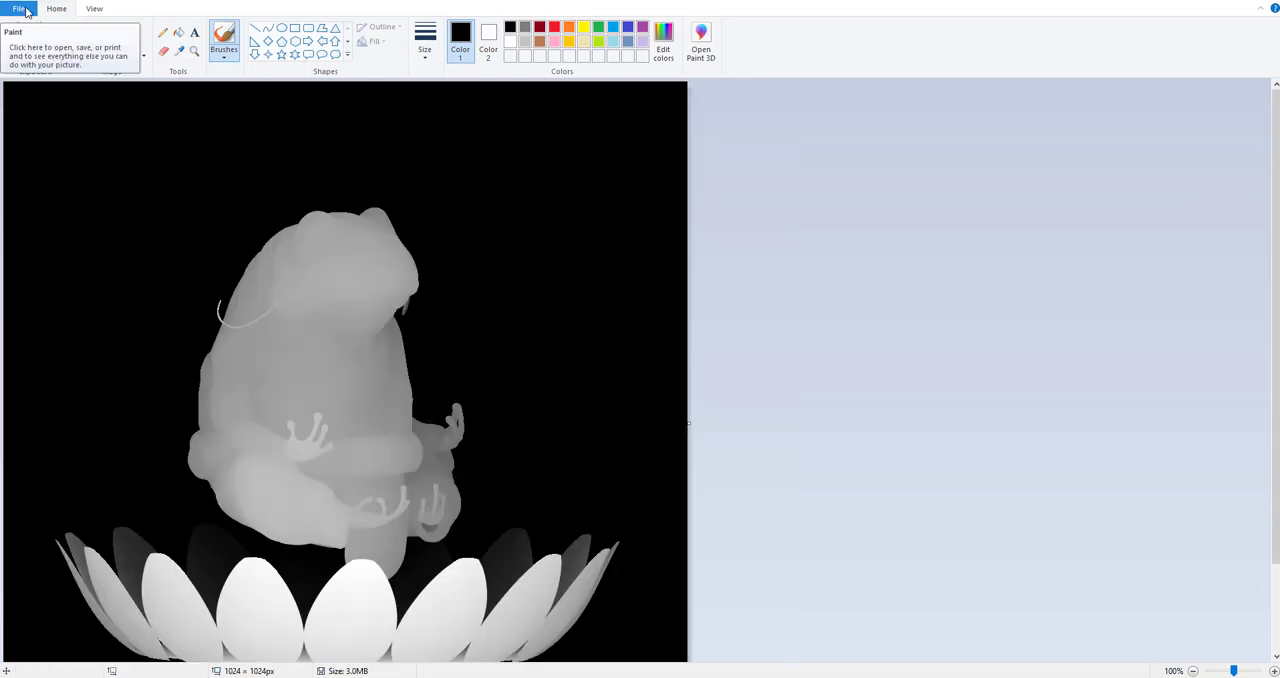
Save the depth map as a PNG copy in the Froggy folder
left_click(18, 8)
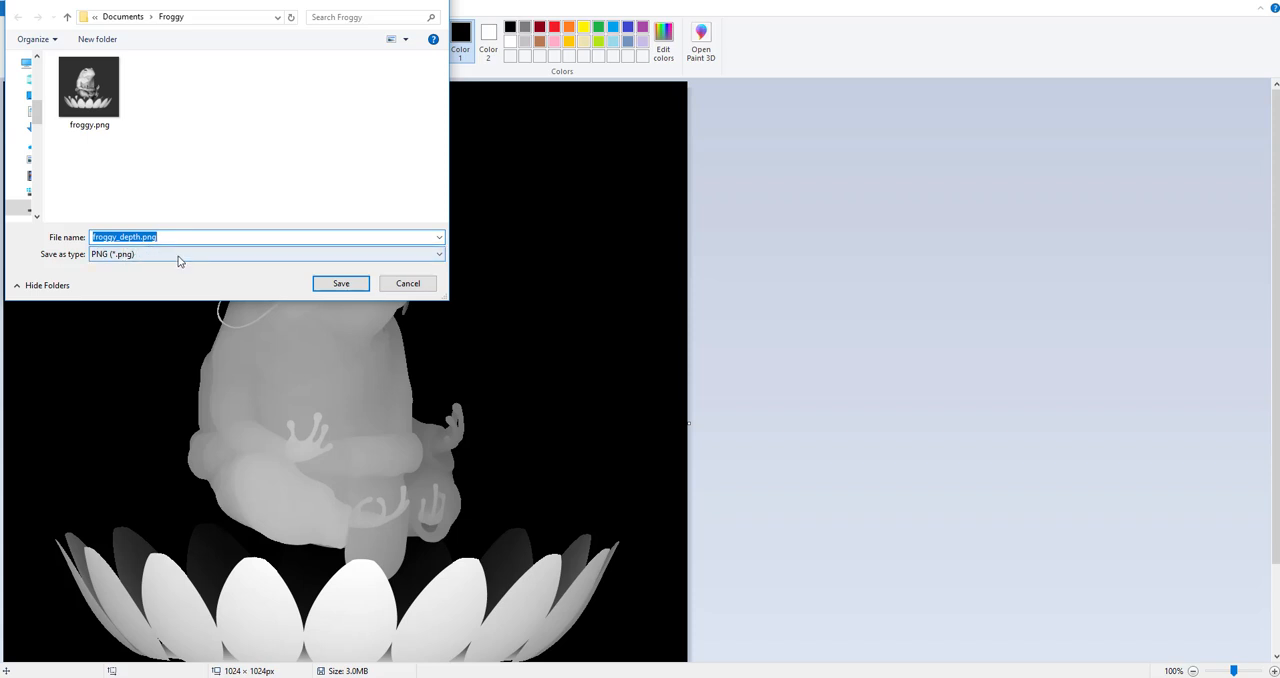
left_click(340, 283)
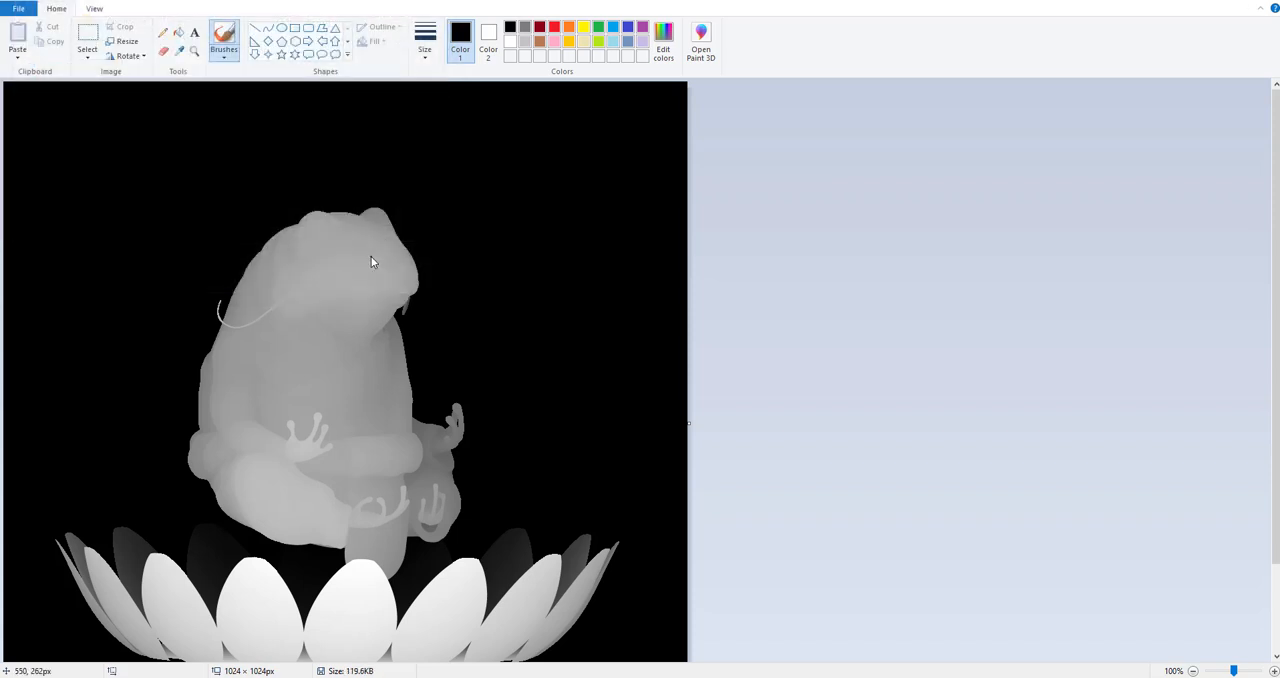
mouse_move(996, 181)
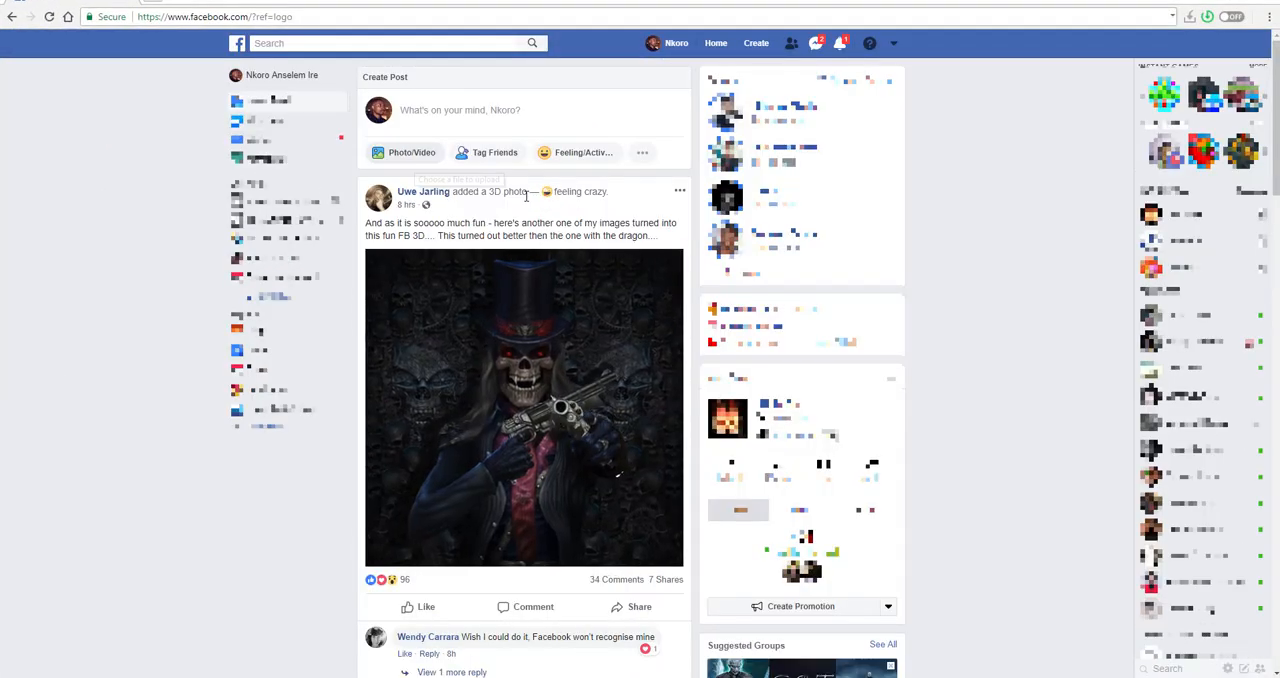
mouse_move(404, 152)
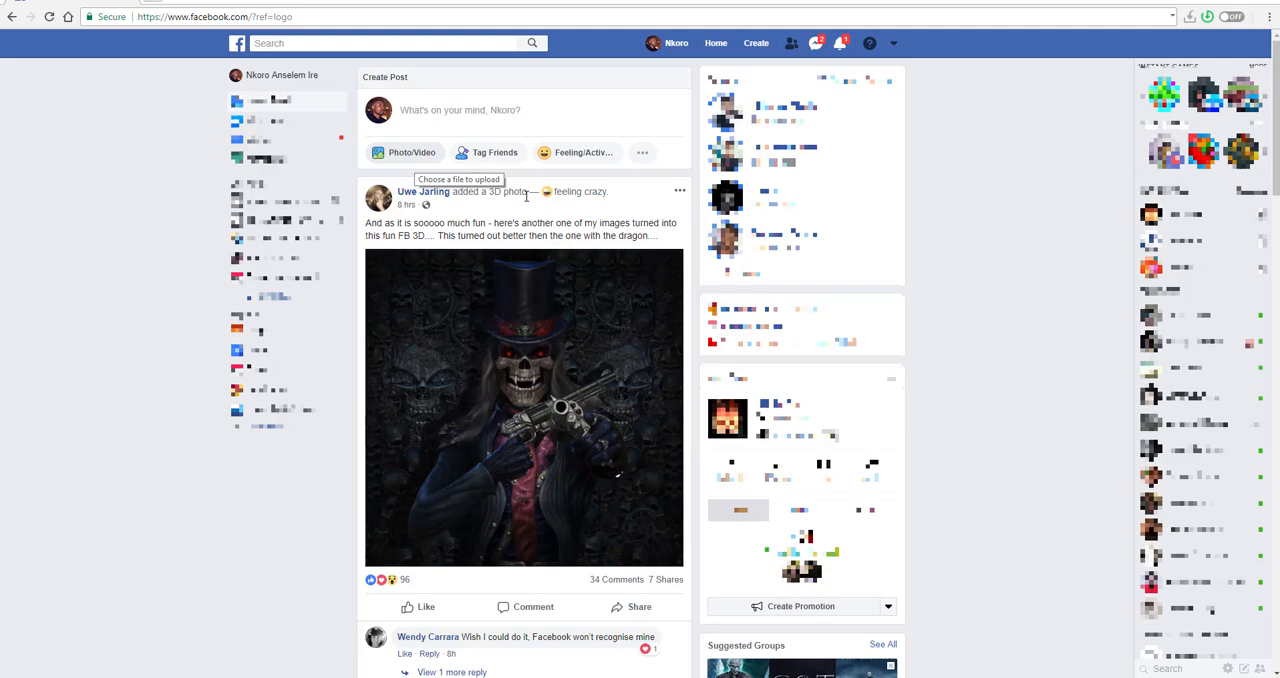
Upload froggy.png from the Froggy folder via Photo/Video for a new post
left_click(404, 152)
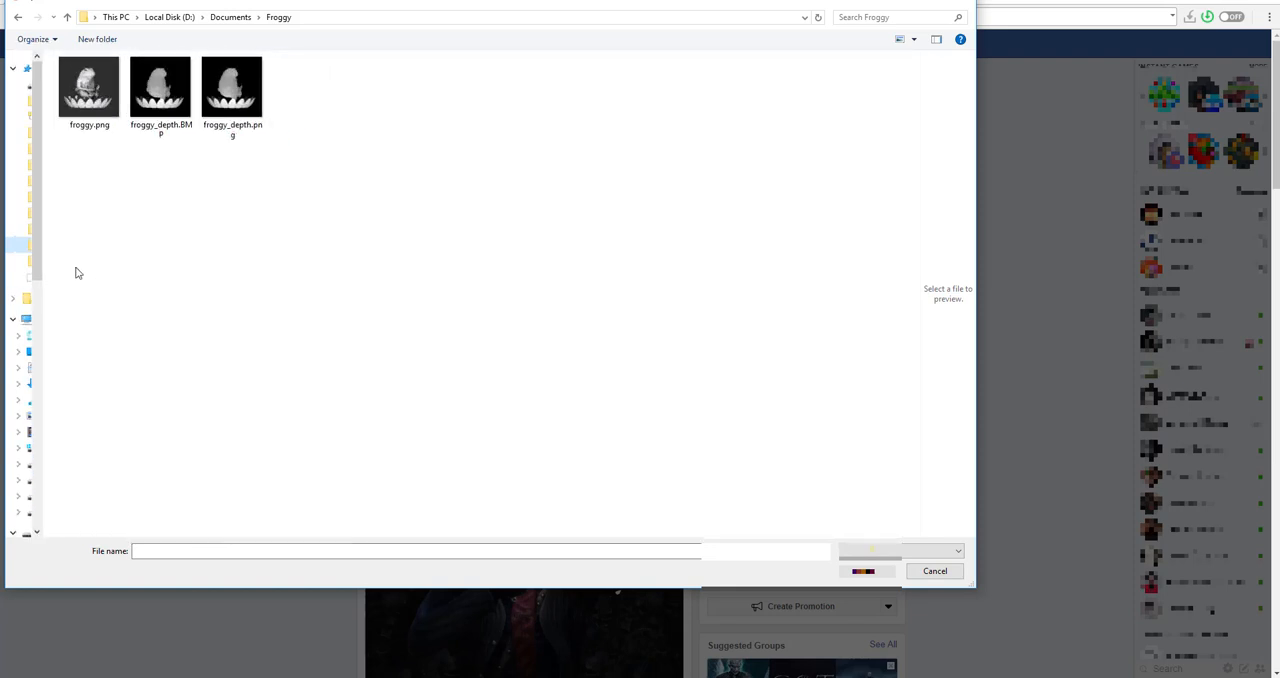
left_click(89, 85)
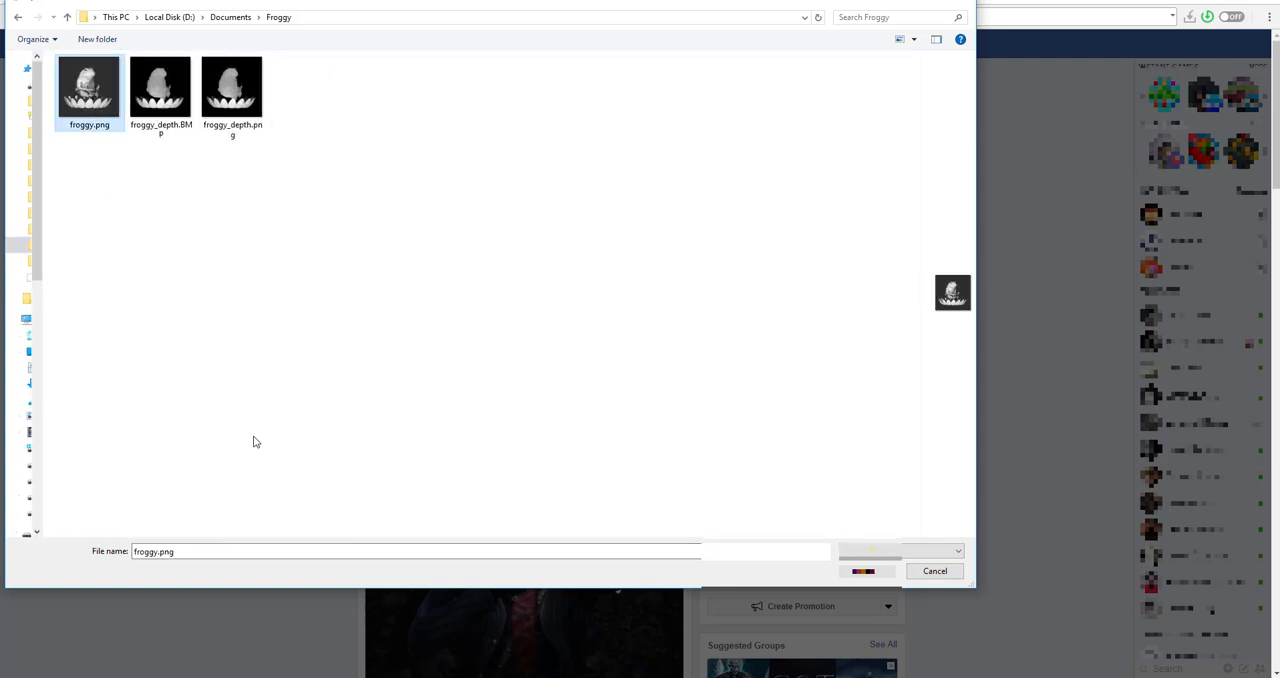
left_click(232, 85)
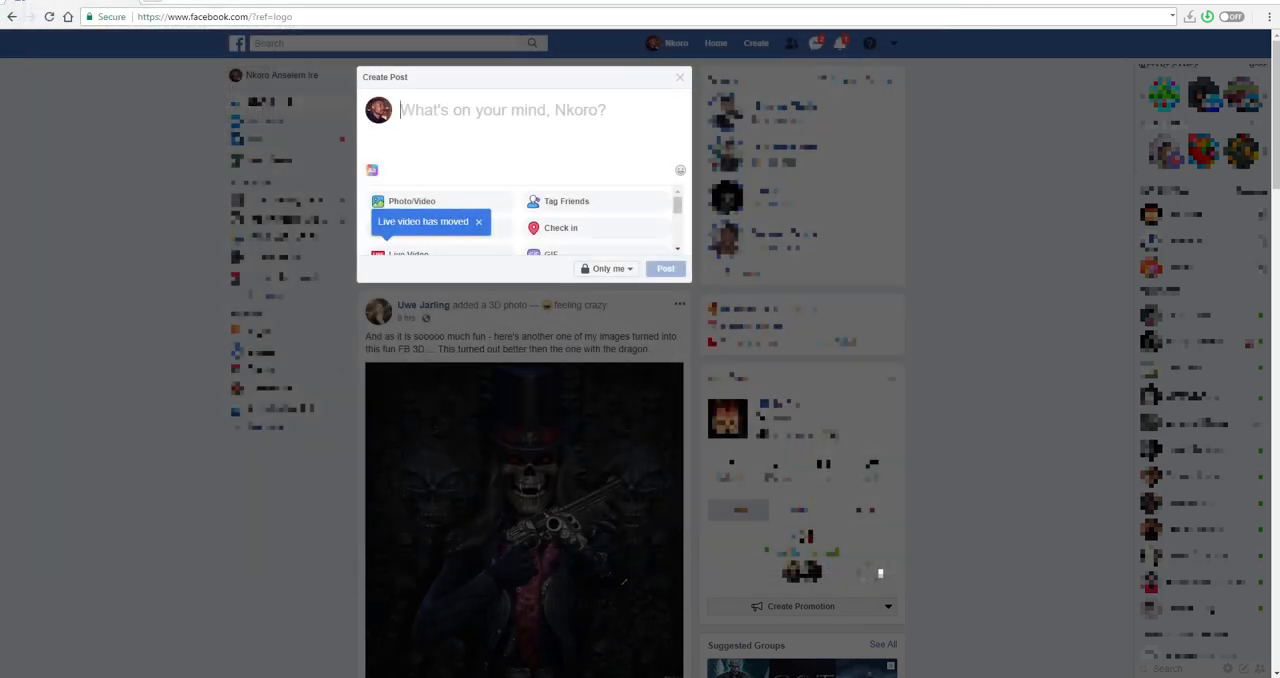
Add the depth image to the post so the frog render previews as a 3D photo
left_click(411, 201)
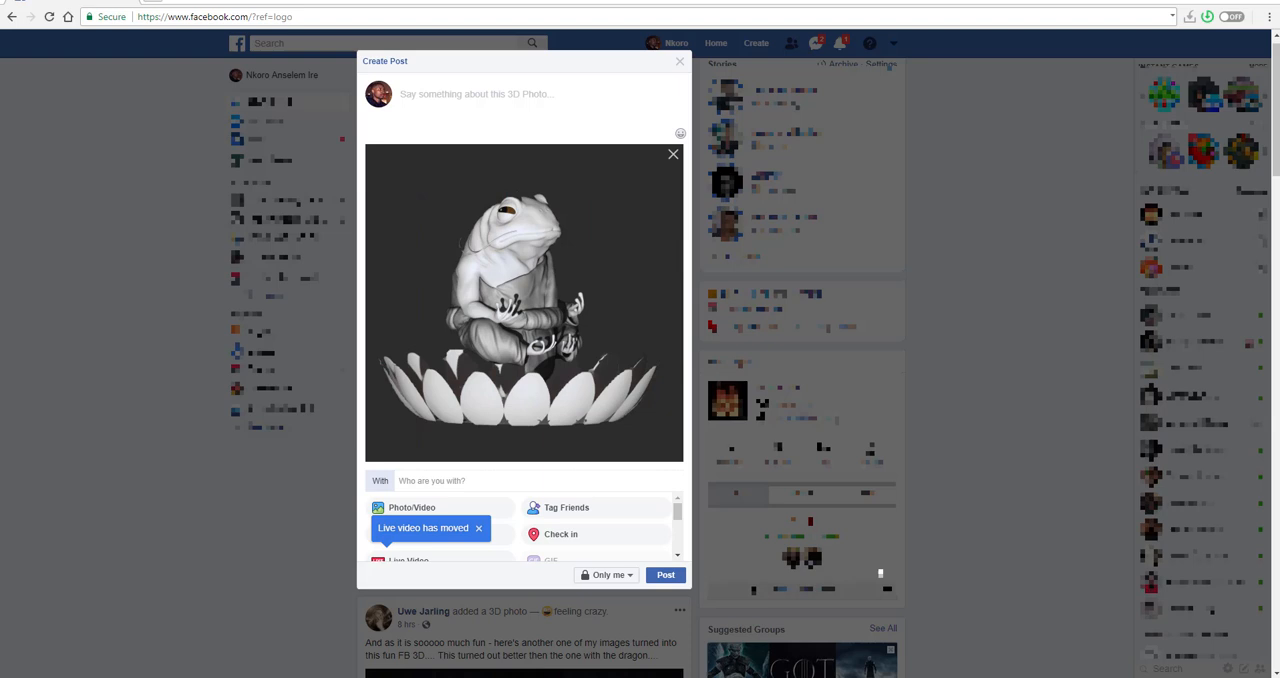
mouse_move(795, 674)
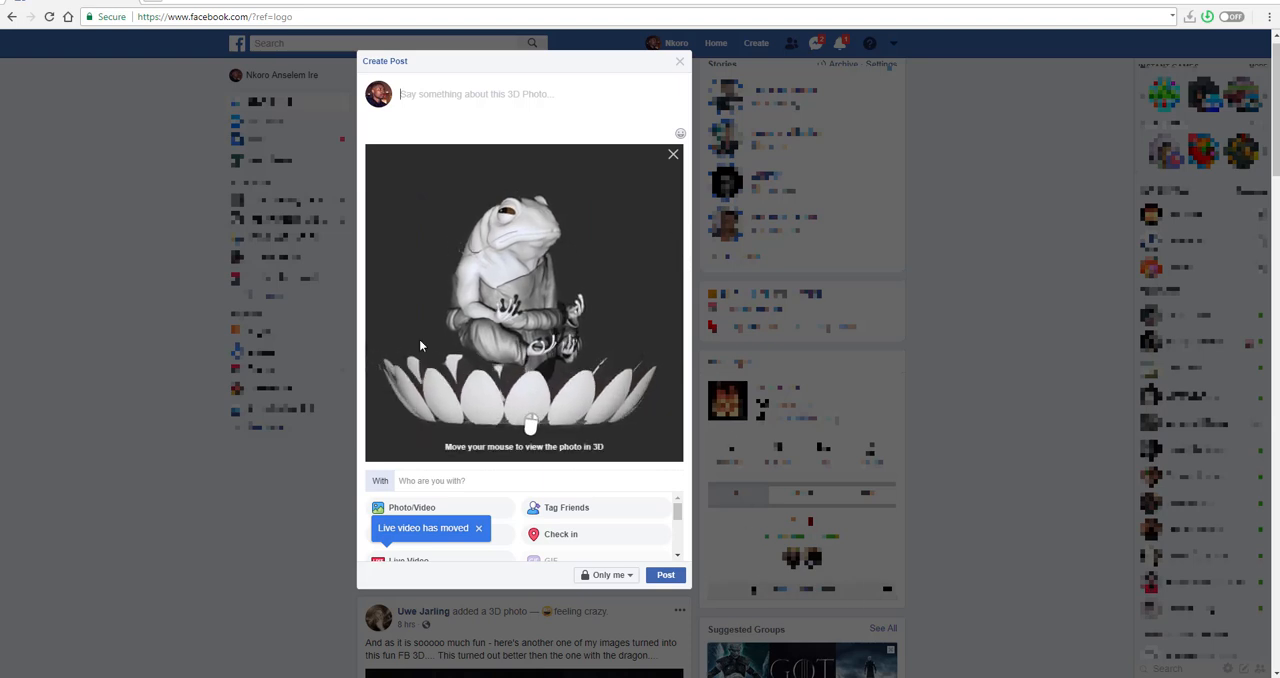
mouse_move(604, 170)
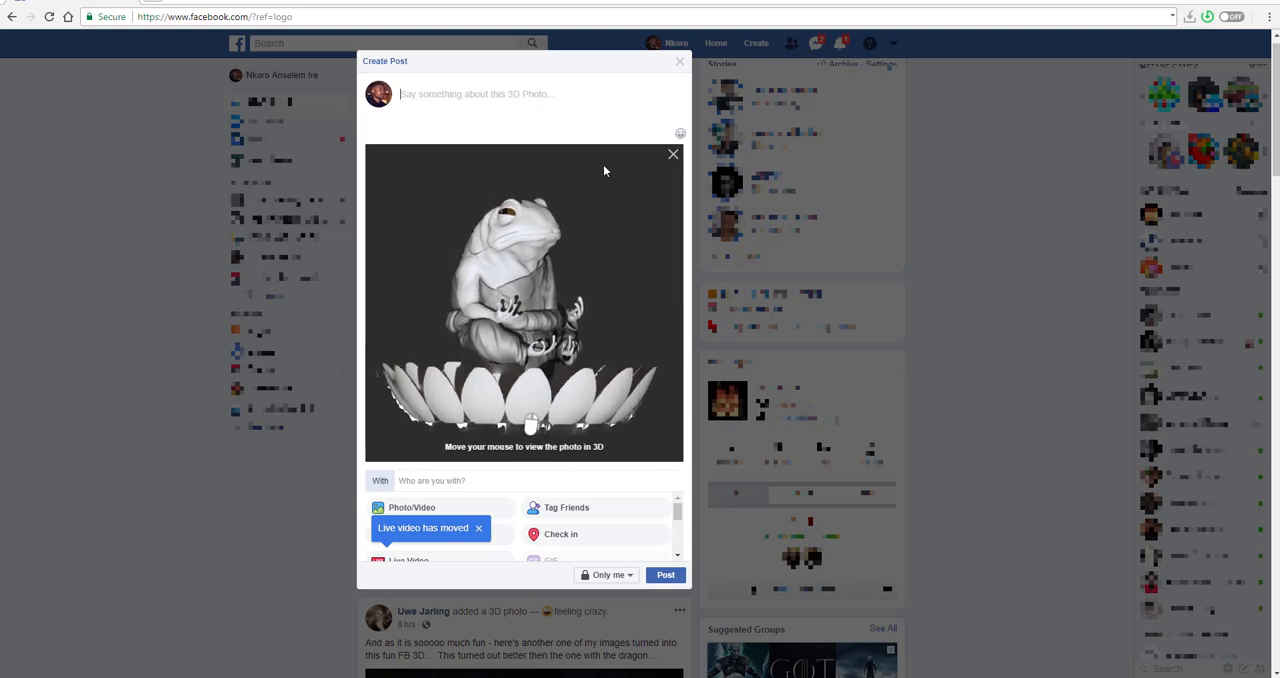
mouse_move(500, 207)
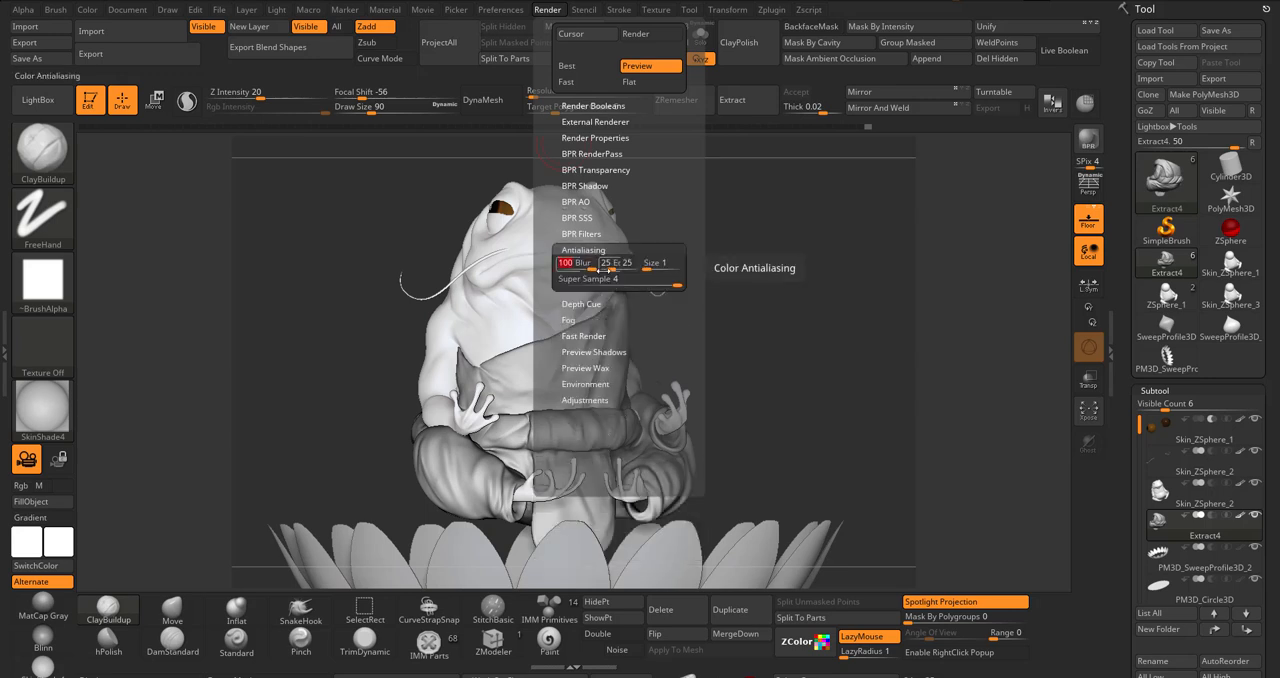
left_click(1088, 140)
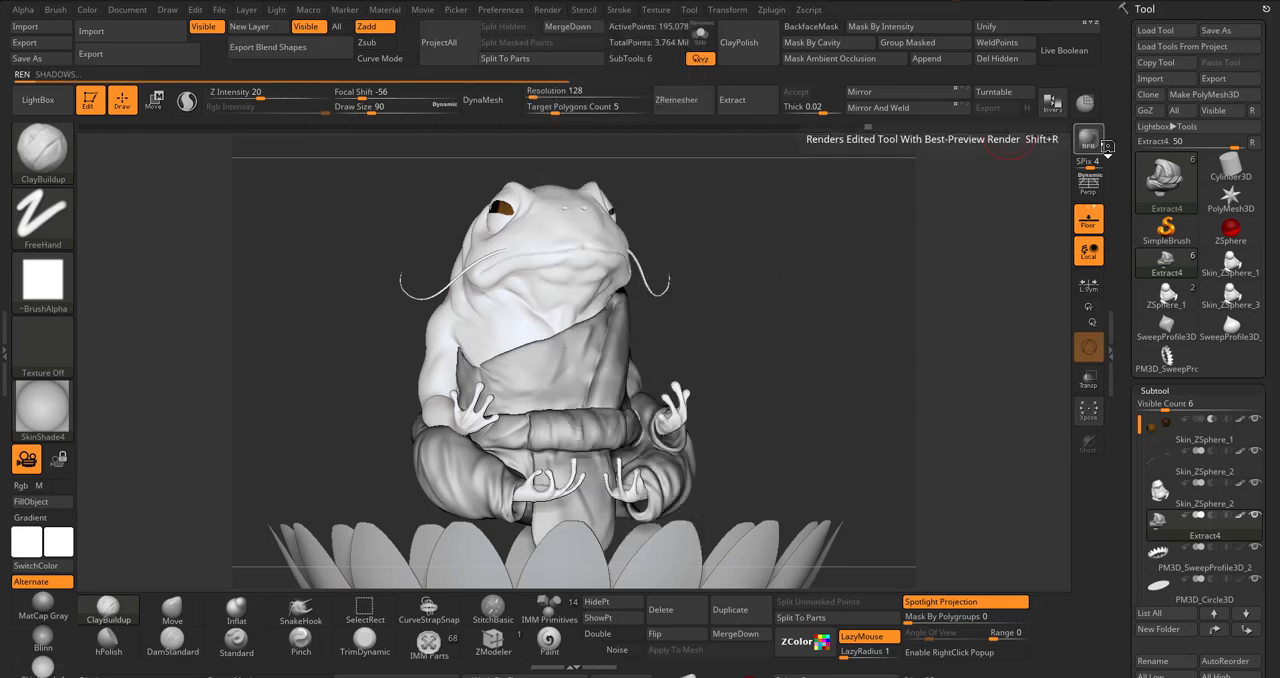
left_click(1088, 139)
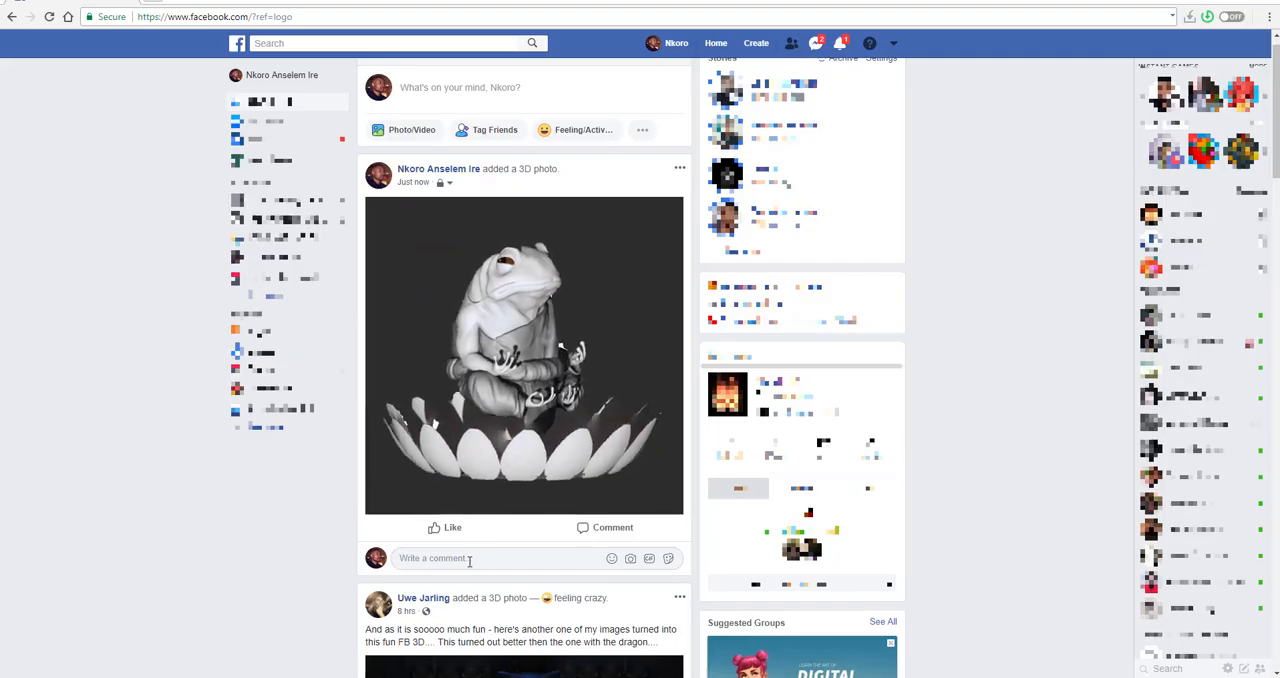
mouse_move(465, 415)
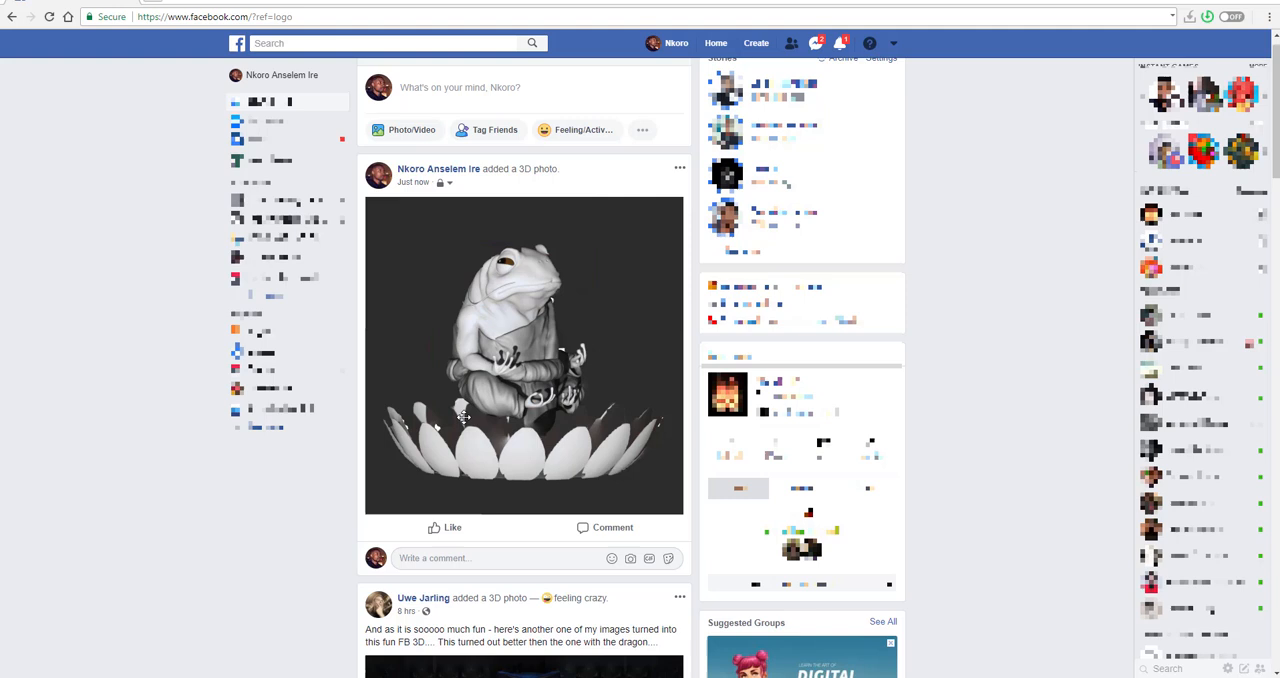